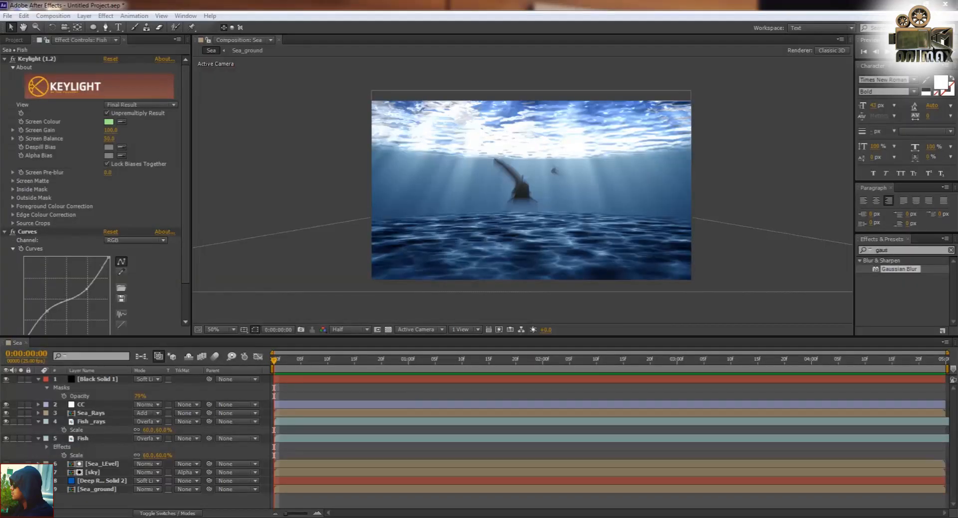
pyautogui.moveTo(765, 452)
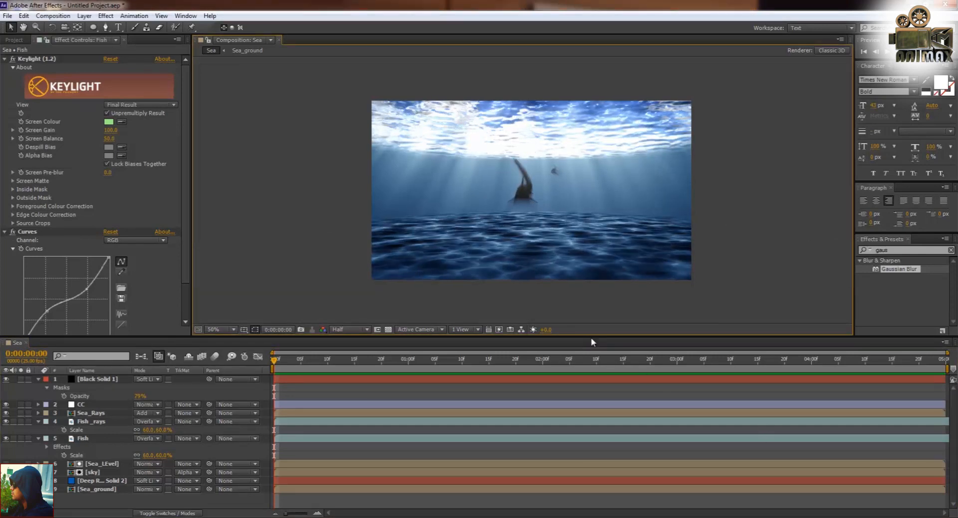
# - Add a black solid 1000 px wide to Comp 1
pyautogui.click(538, 372)
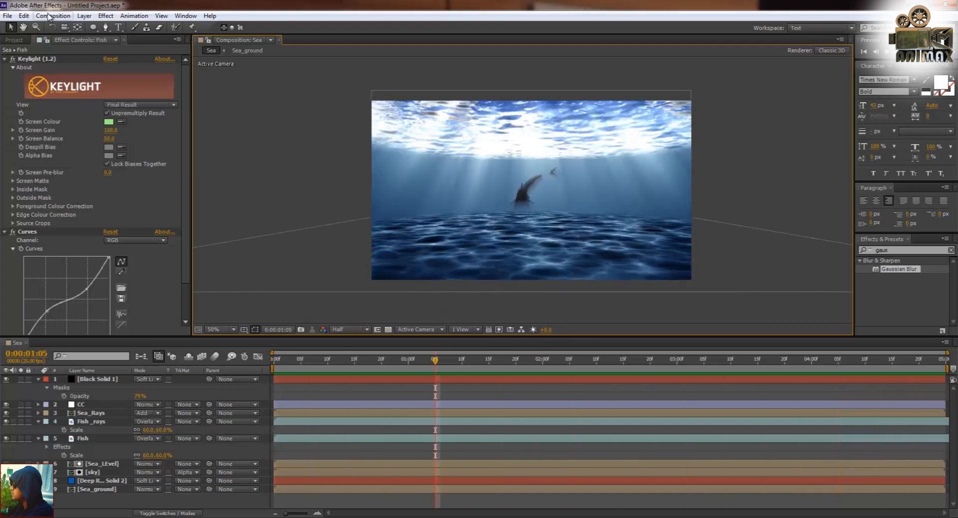
pyautogui.click(45, 29)
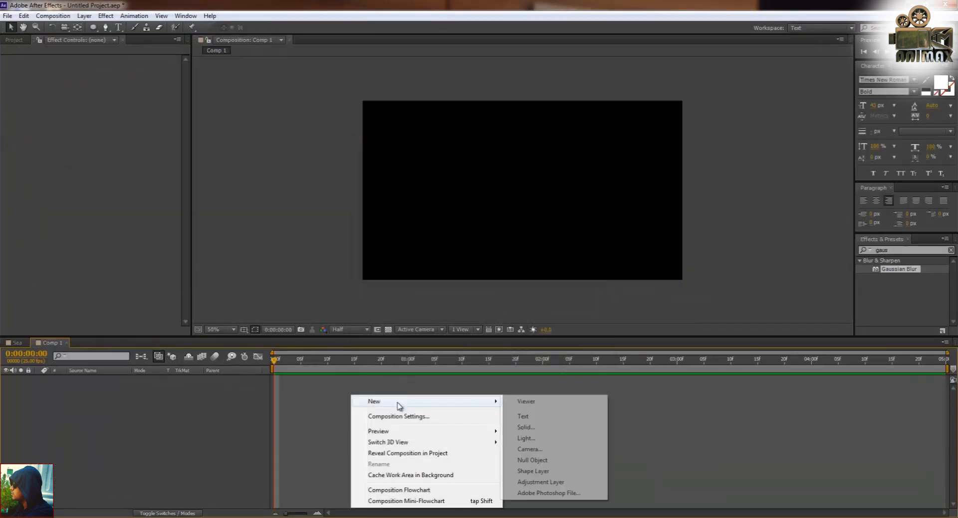
pyautogui.click(525, 427)
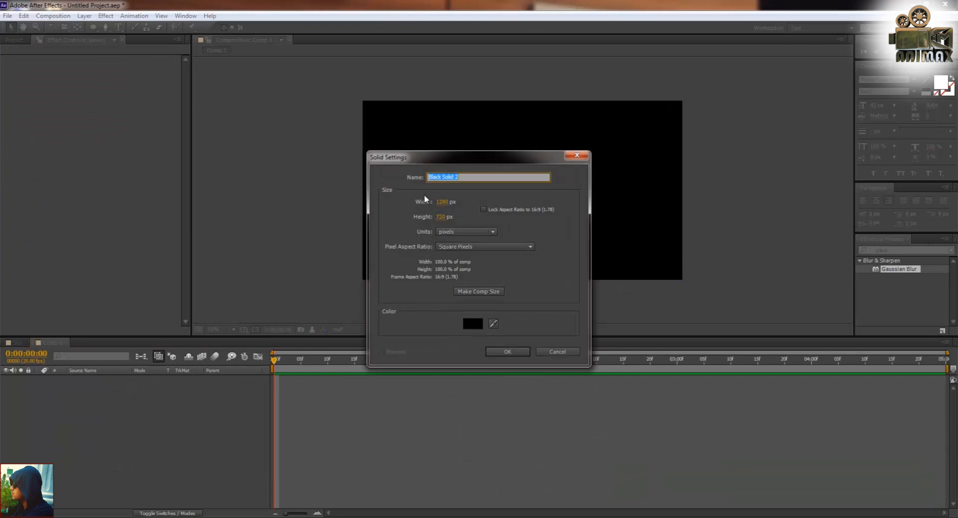
pyautogui.write('1000')
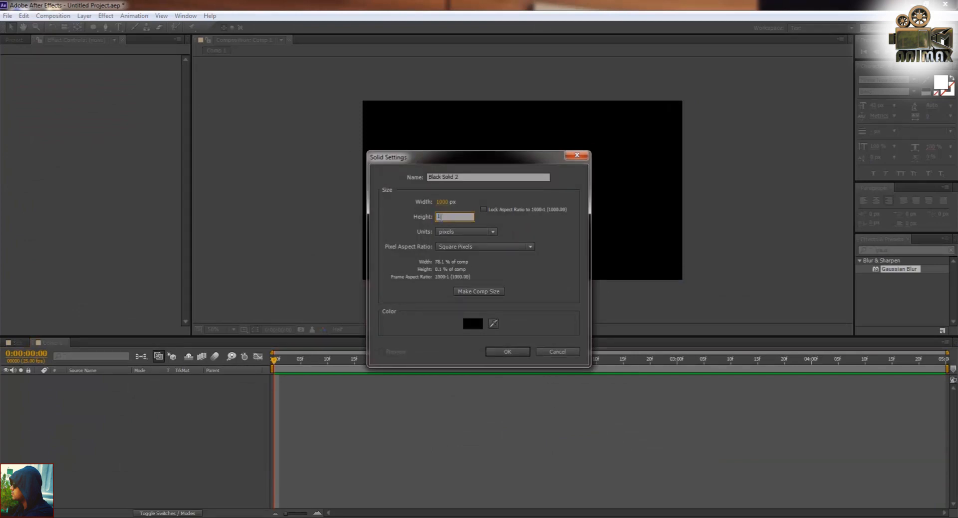
pyautogui.click(507, 351)
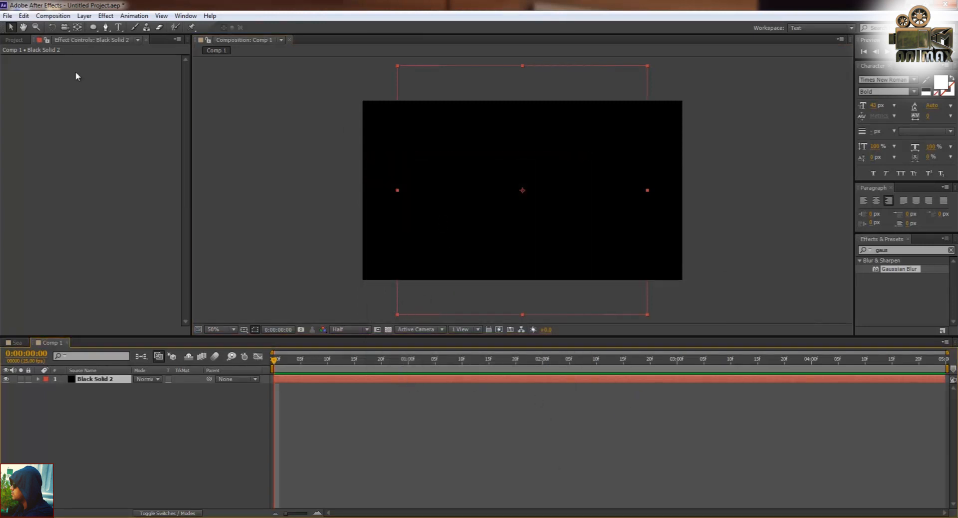
# - Pre-compose the black solid into a new composition named sea_ground
pyautogui.click(55, 15)
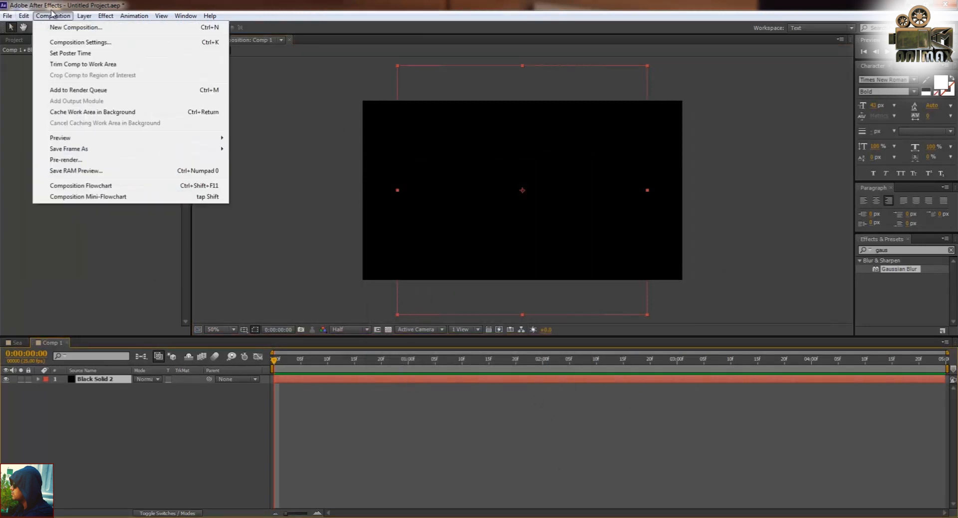
pyautogui.click(86, 15)
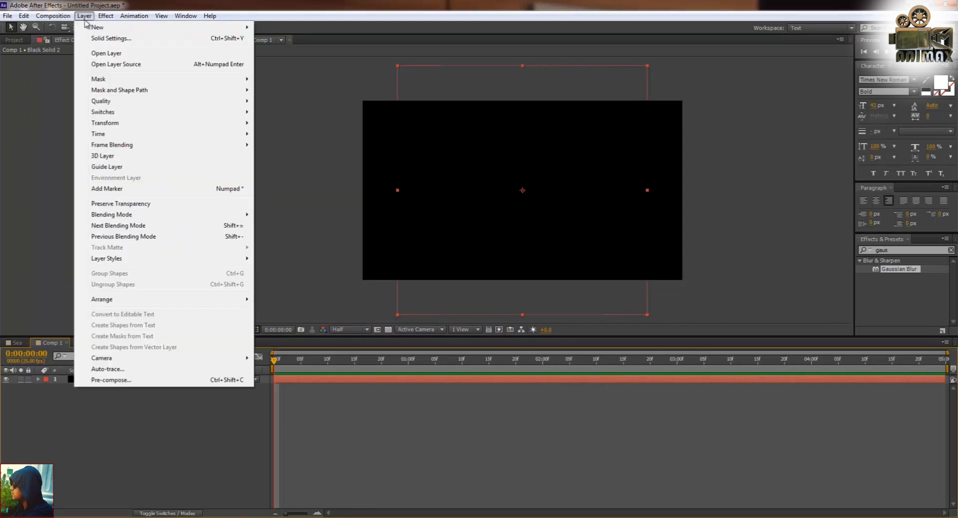
pyautogui.click(111, 379)
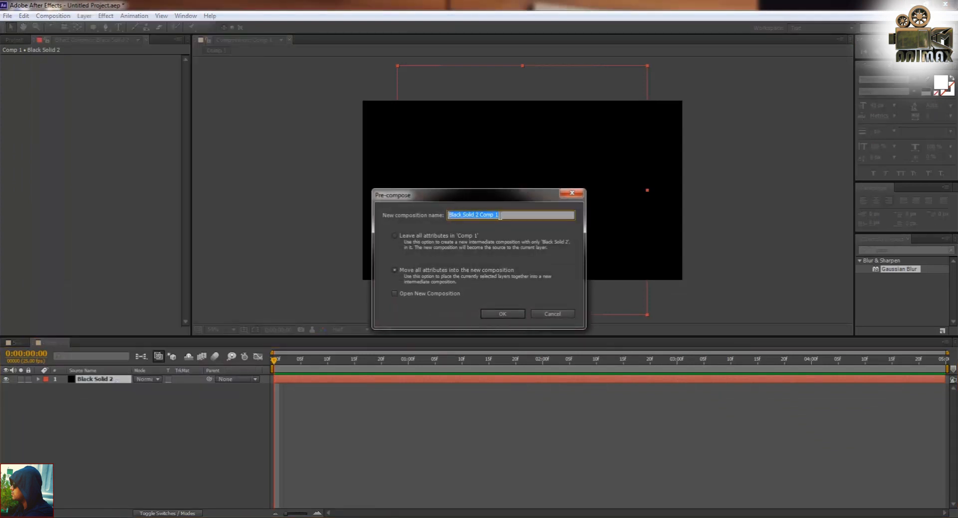
pyautogui.write('sea')
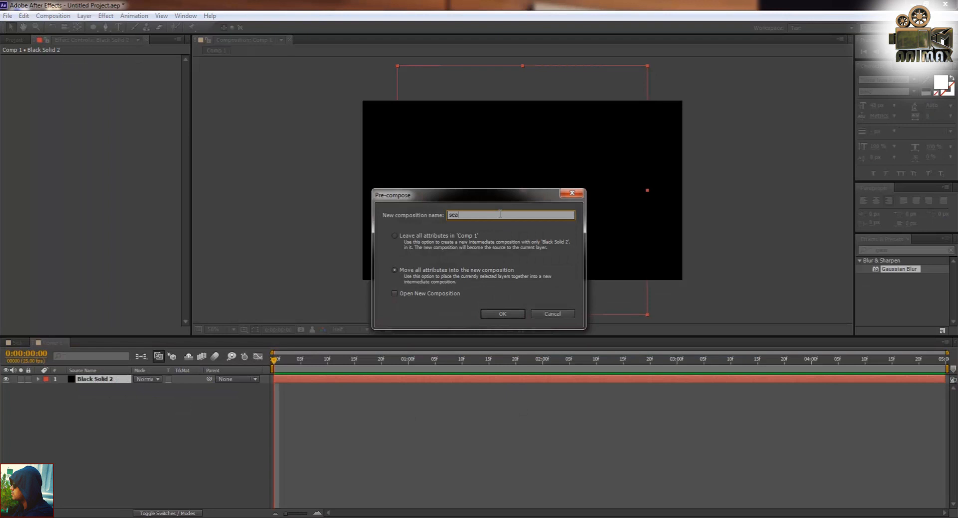
pyautogui.click(503, 313)
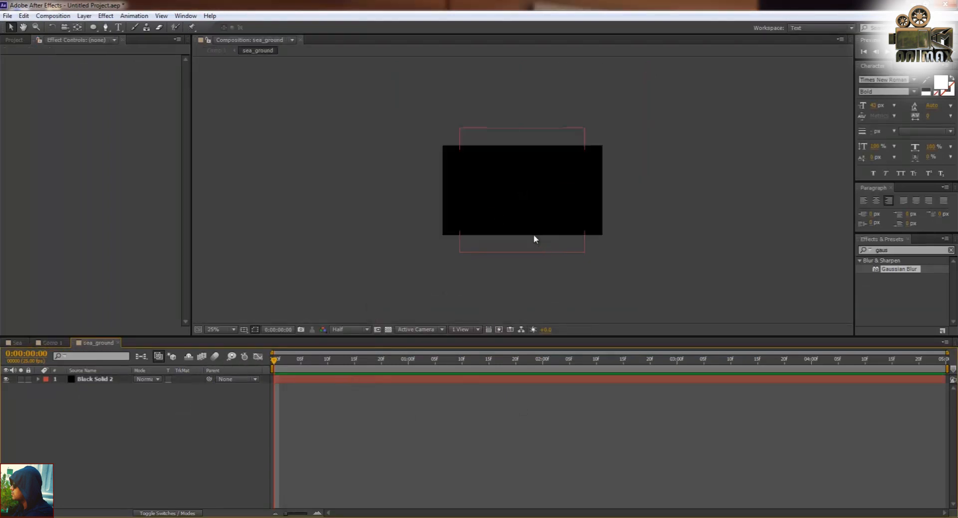
# - Apply Fractal Noise to the black solid inside sea_ground
pyautogui.click(95, 379)
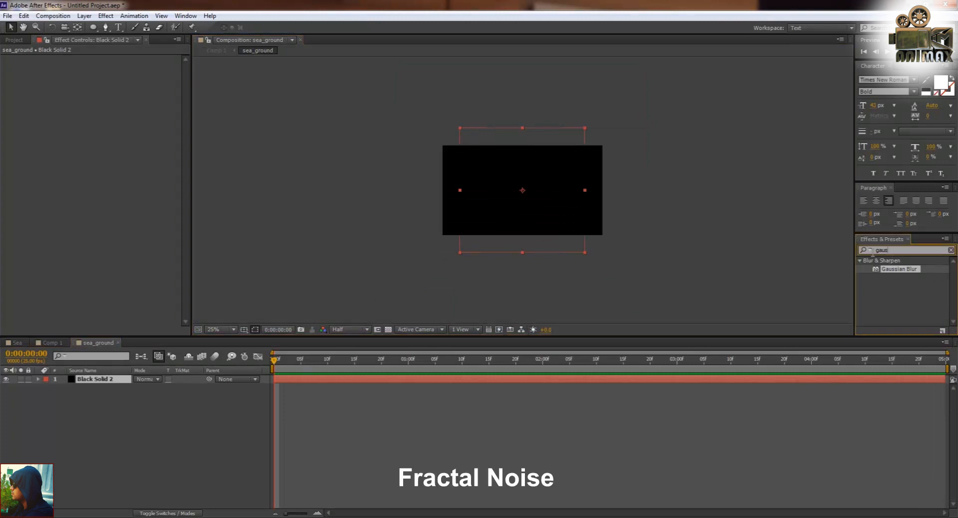
pyautogui.write('fracta')
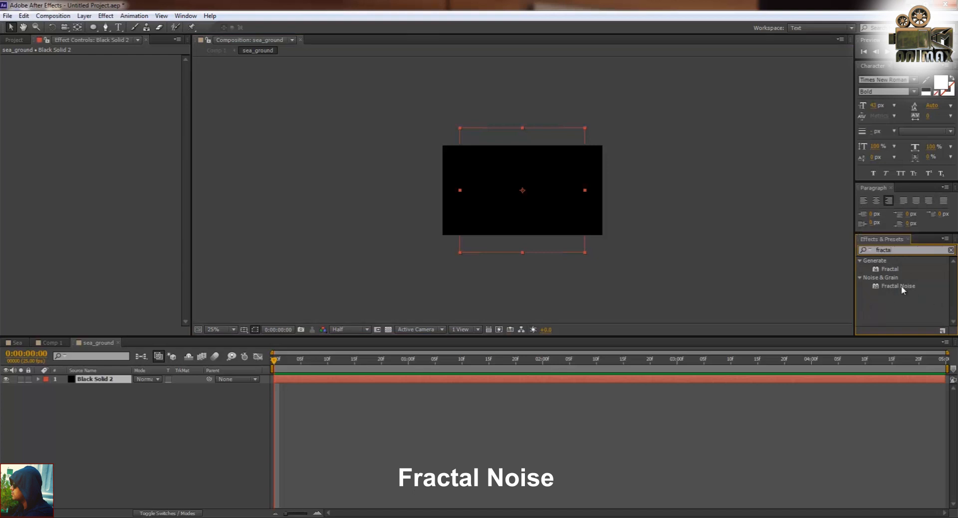
pyautogui.doubleClick(898, 285)
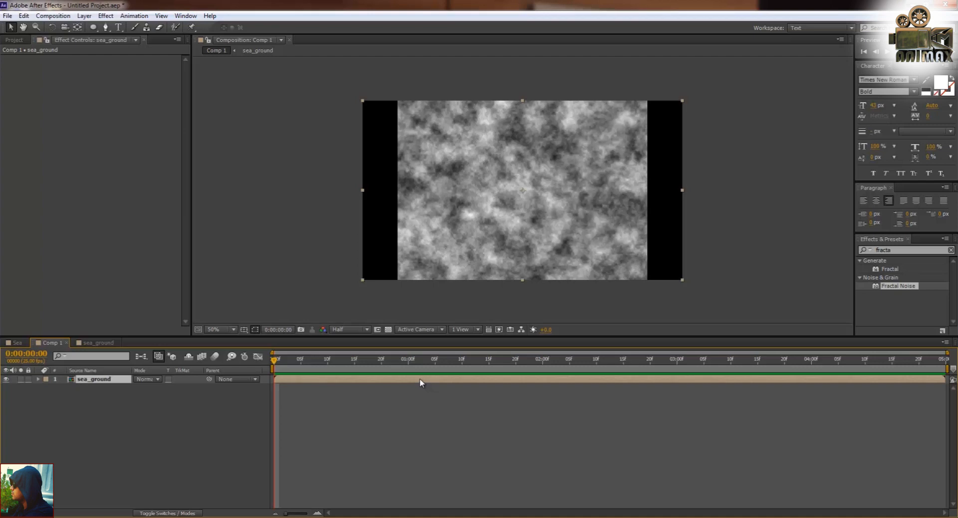
pyautogui.moveTo(554, 156)
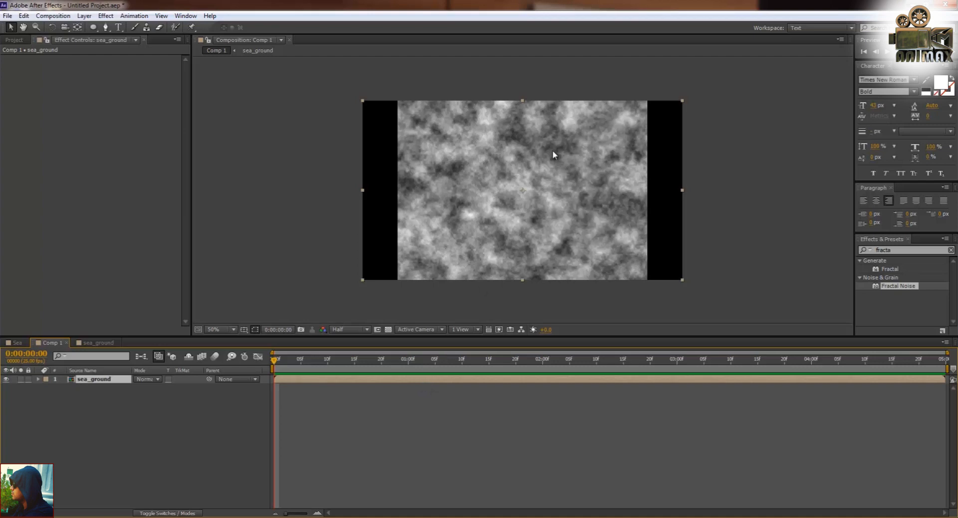
pyautogui.click(214, 329)
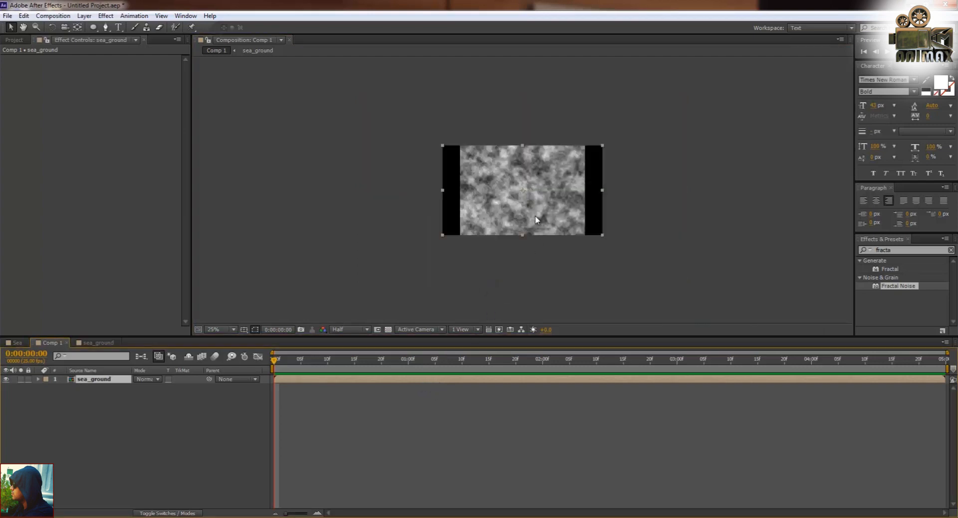
# - Make the sea_ground composition square, with width matching height
pyautogui.click(98, 343)
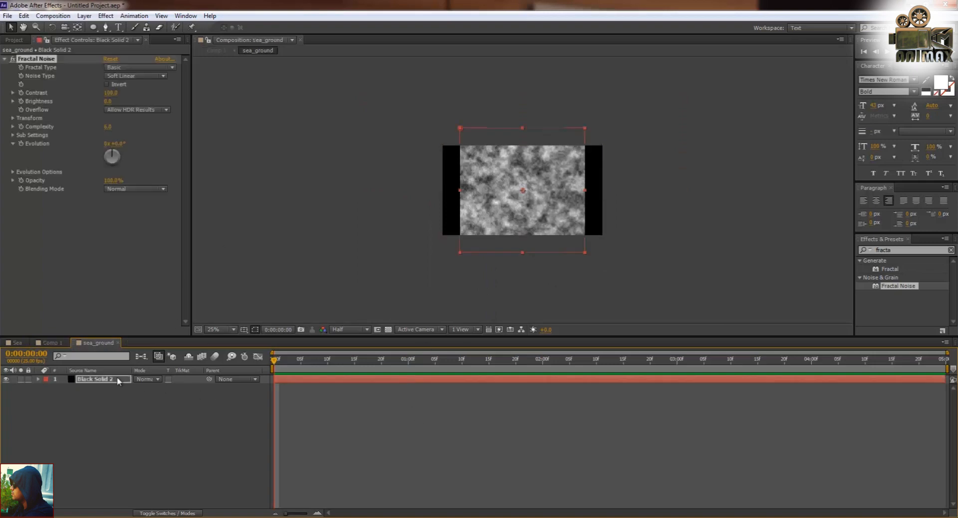
pyautogui.click(71, 16)
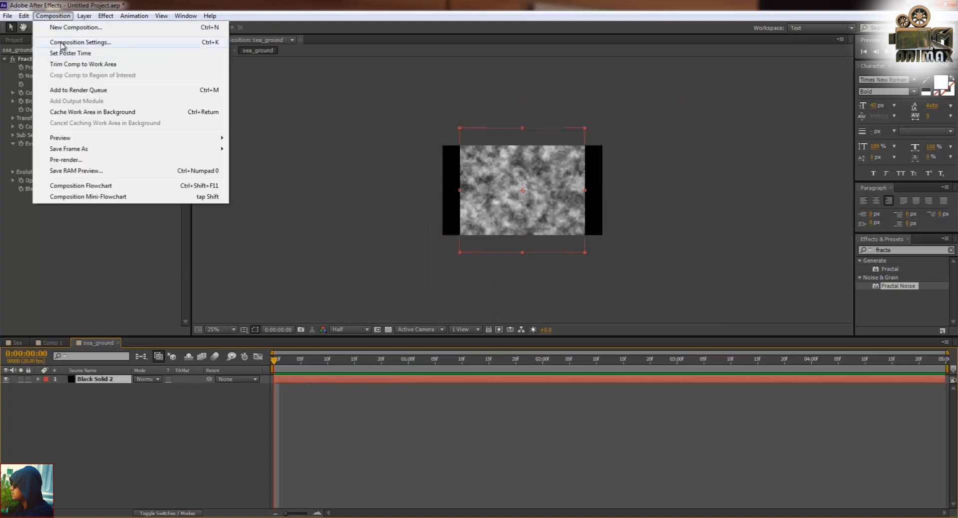
pyautogui.click(84, 42)
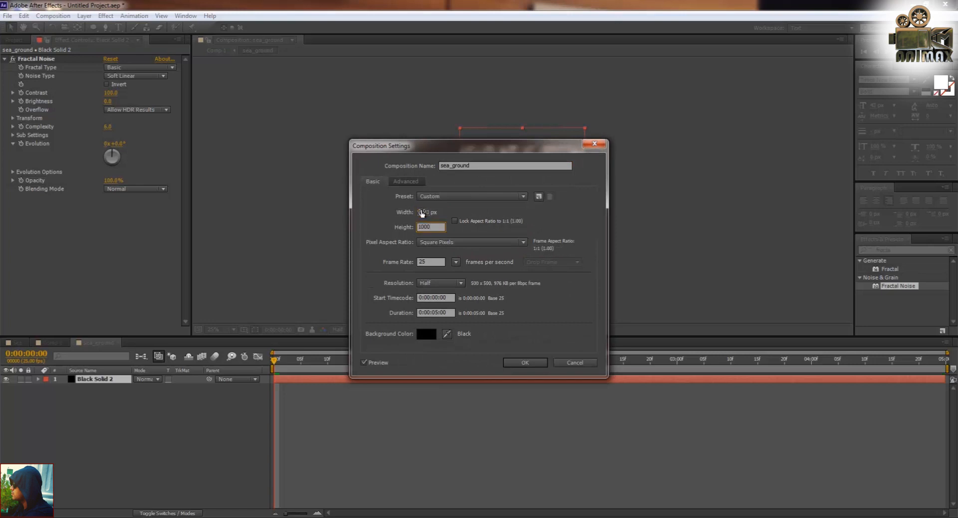
pyautogui.click(525, 362)
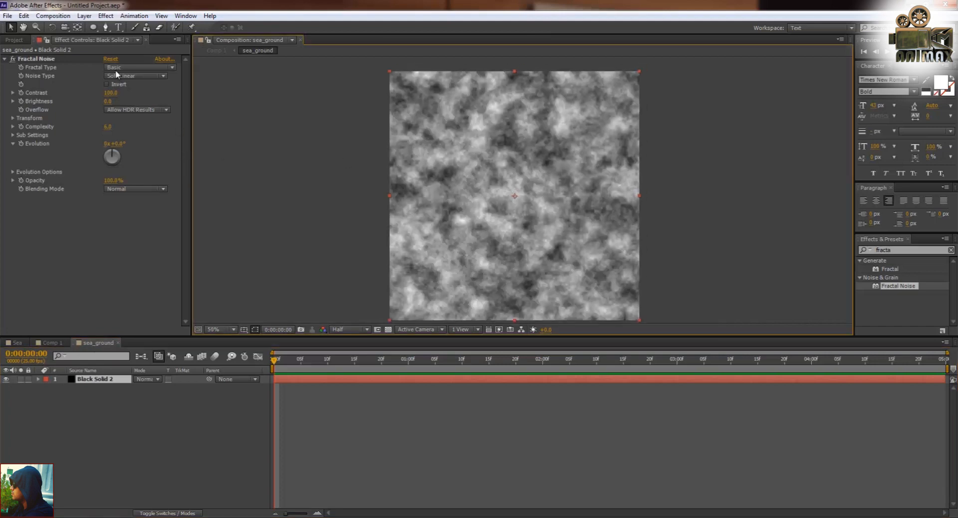
# - Set the noise to inverted Dynamic Progressive, Scale 60, with a time*200 Evolution expression
pyautogui.click(135, 67)
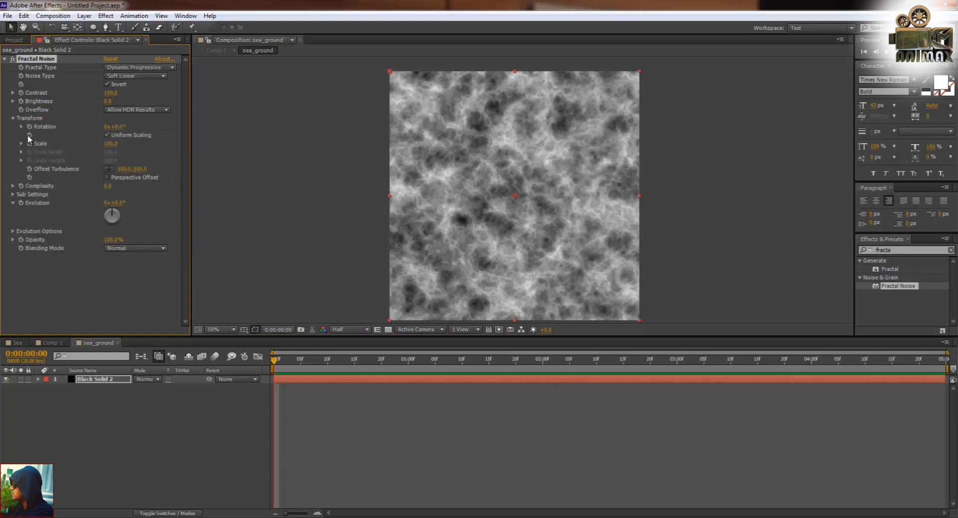
pyautogui.doubleClick(111, 143)
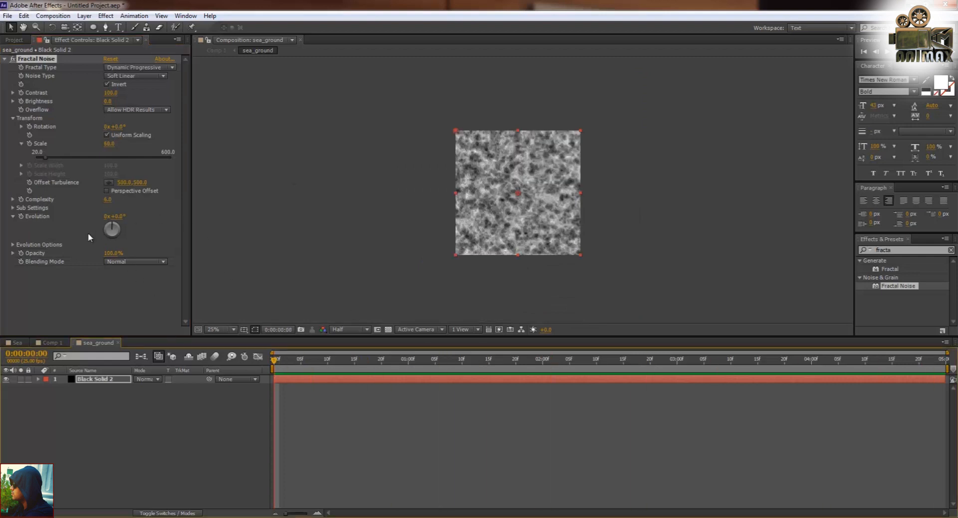
pyautogui.moveTo(112, 229); pyautogui.dragTo(119, 237)
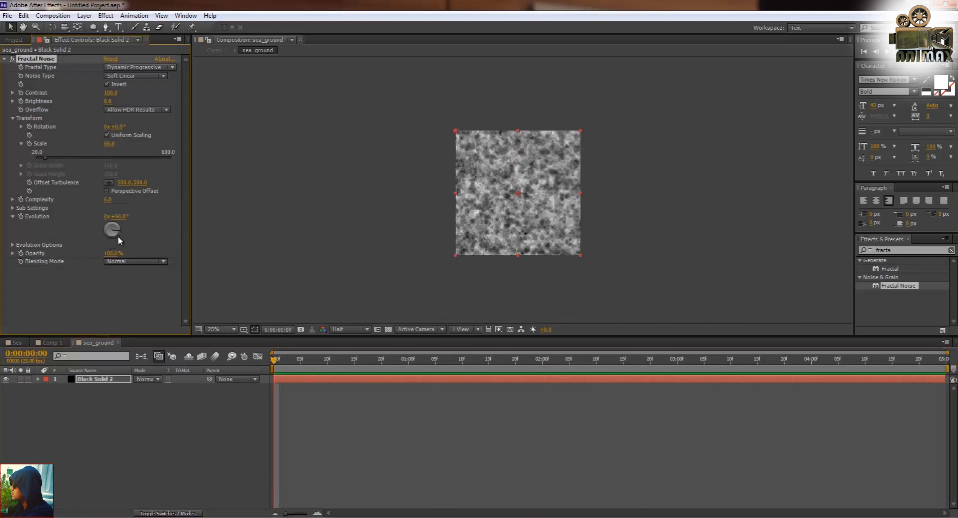
pyautogui.moveTo(113, 229); pyautogui.dragTo(112, 226)
pyautogui.write('time*200')
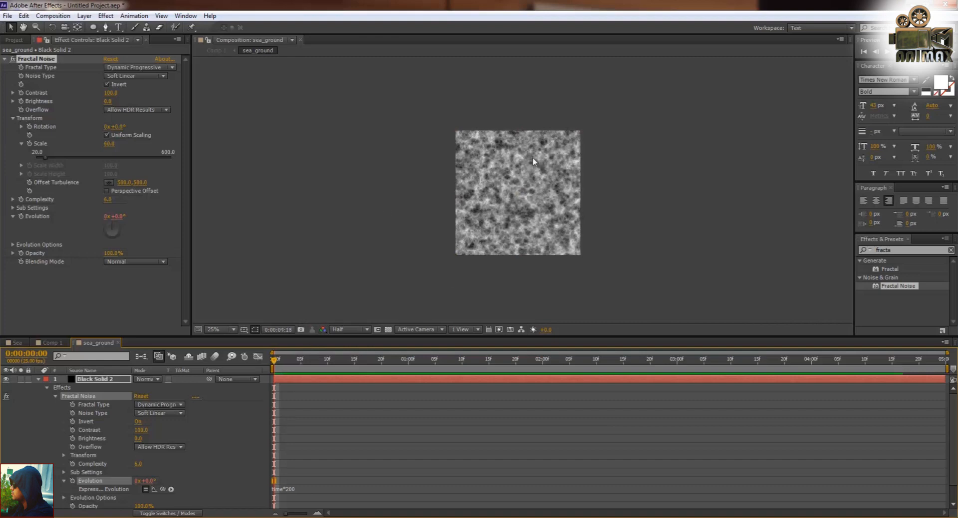
pyautogui.click(482, 359)
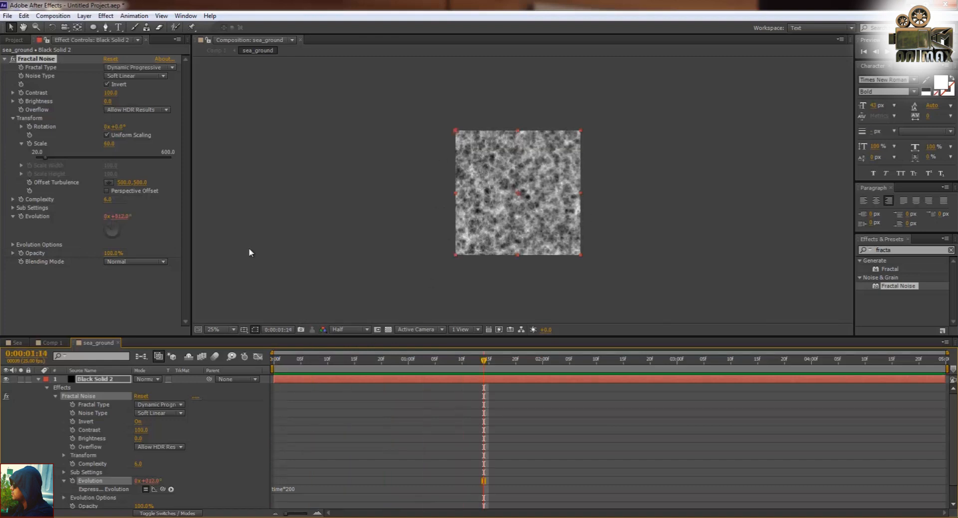
pyautogui.click(50, 343)
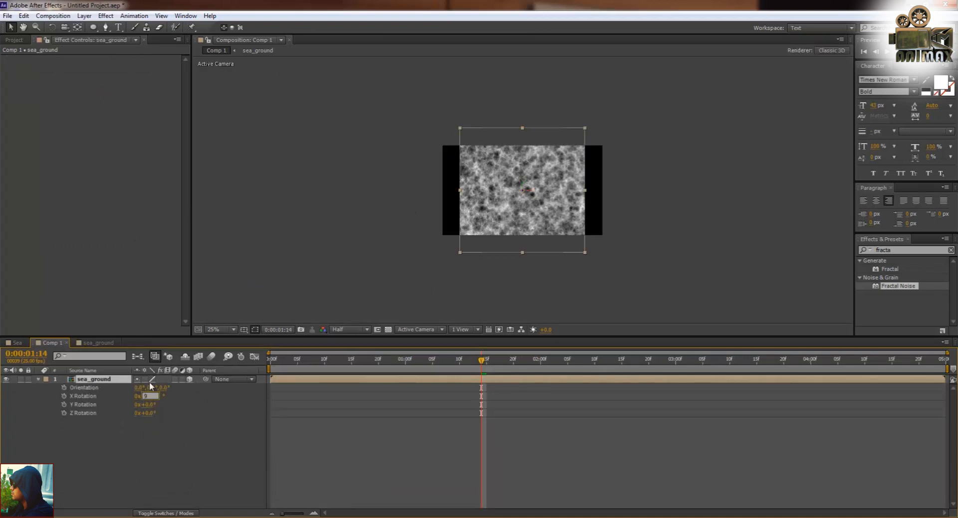
# - Rotate sea_ground 90° into a floor and preview at Full resolution
pyautogui.write('90.0°')
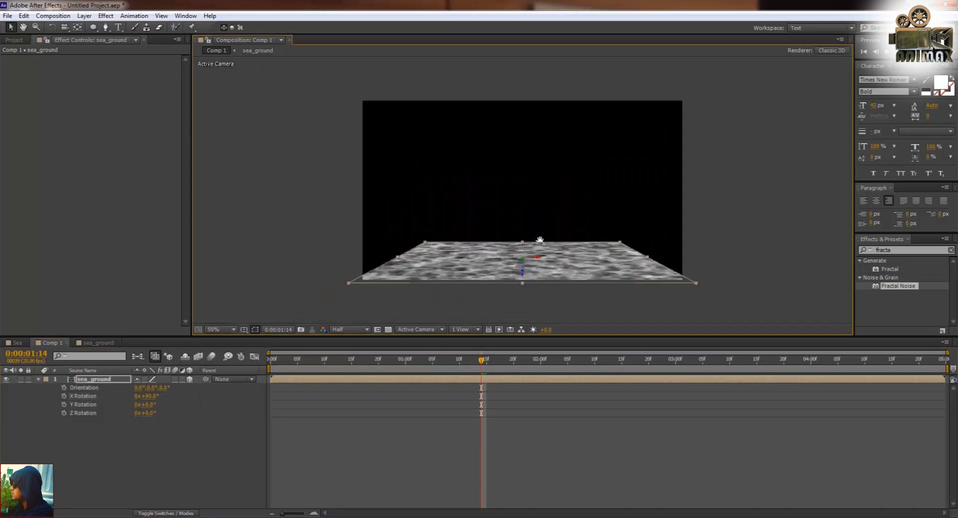
pyautogui.click(348, 329)
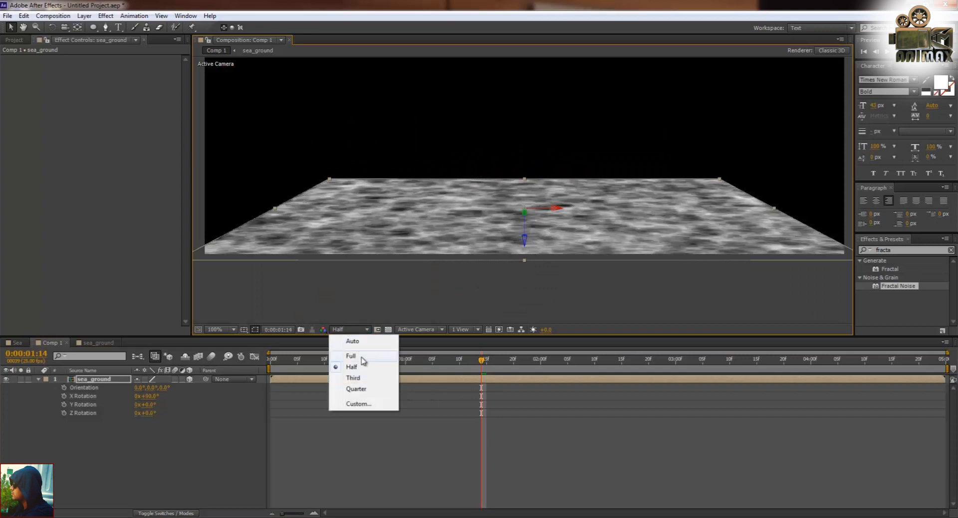
pyautogui.click(351, 356)
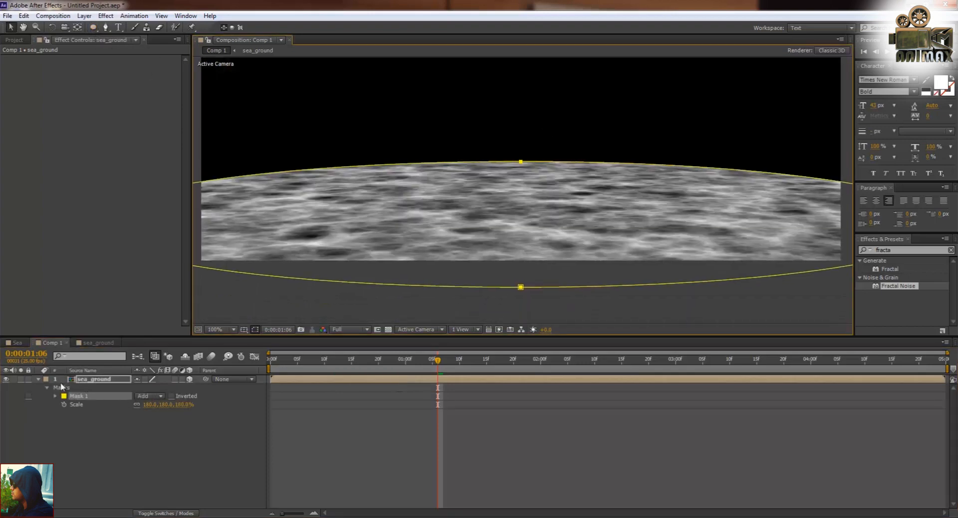
# - Set Mask 1 expansion to -38 px and raise its feather for soft edges
pyautogui.click(52, 396)
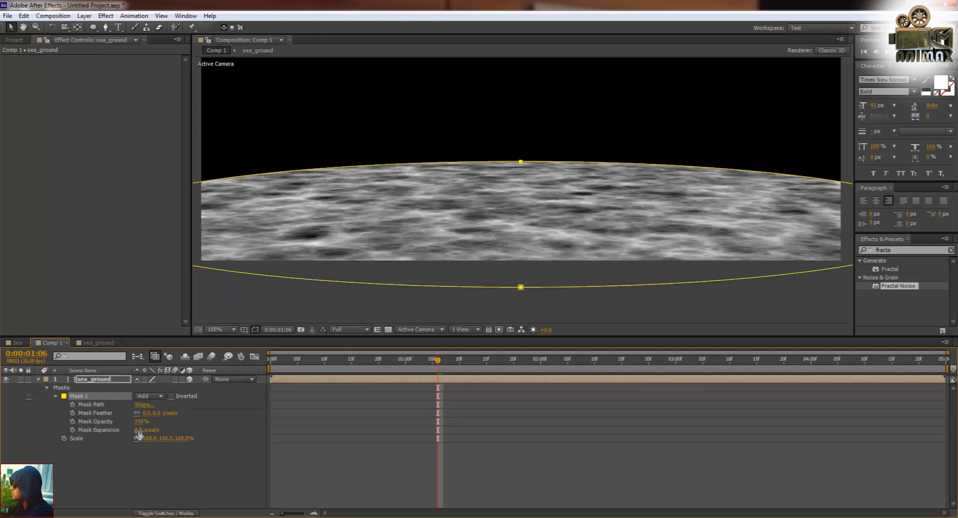
pyautogui.moveTo(147, 429); pyautogui.dragTo(142, 429)
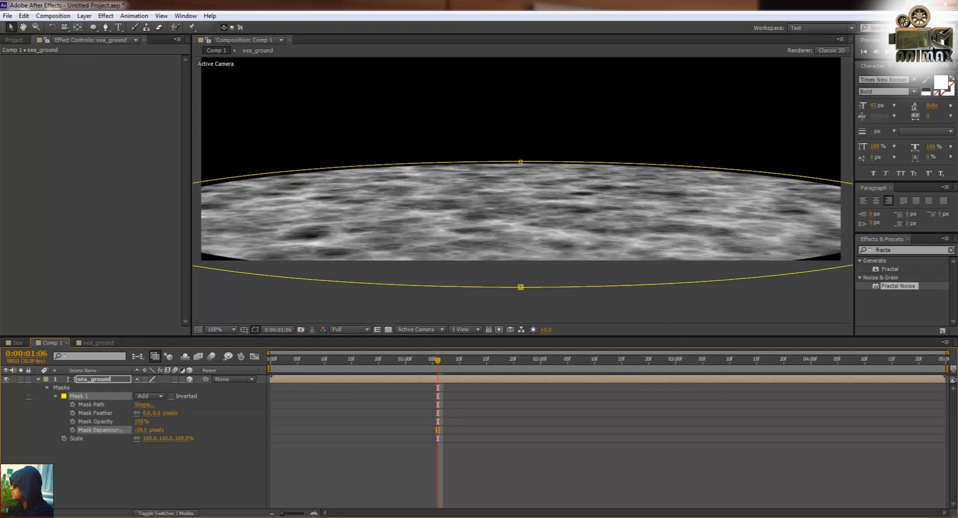
pyautogui.click(215, 329)
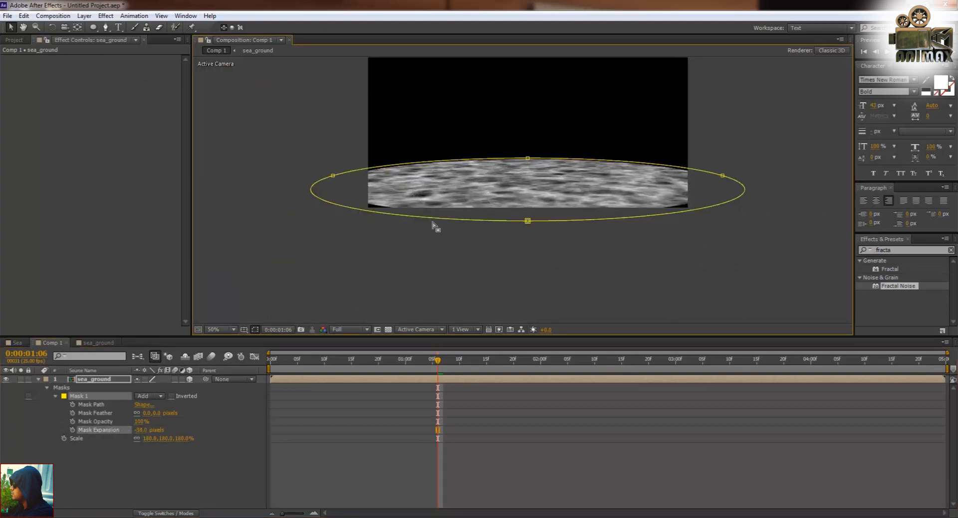
pyautogui.click(213, 329)
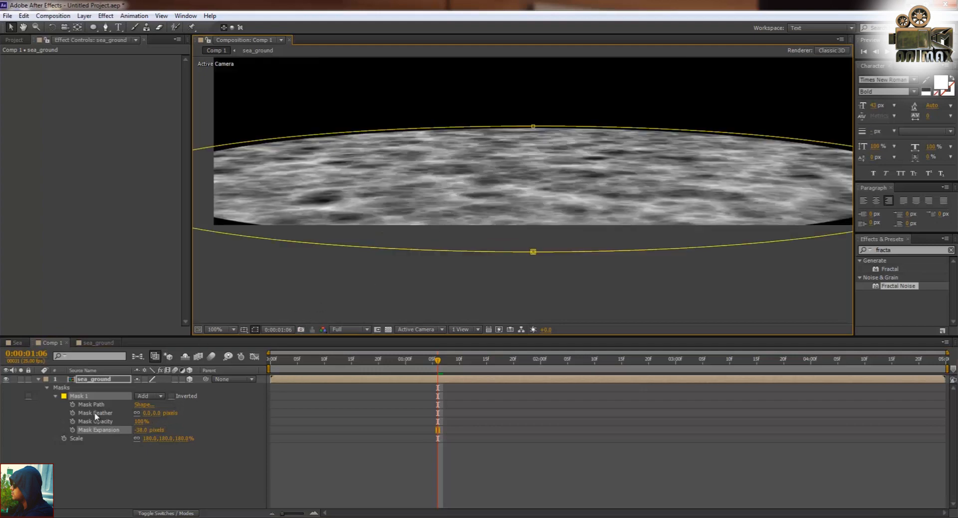
pyautogui.moveTo(152, 412); pyautogui.dragTo(171, 413)
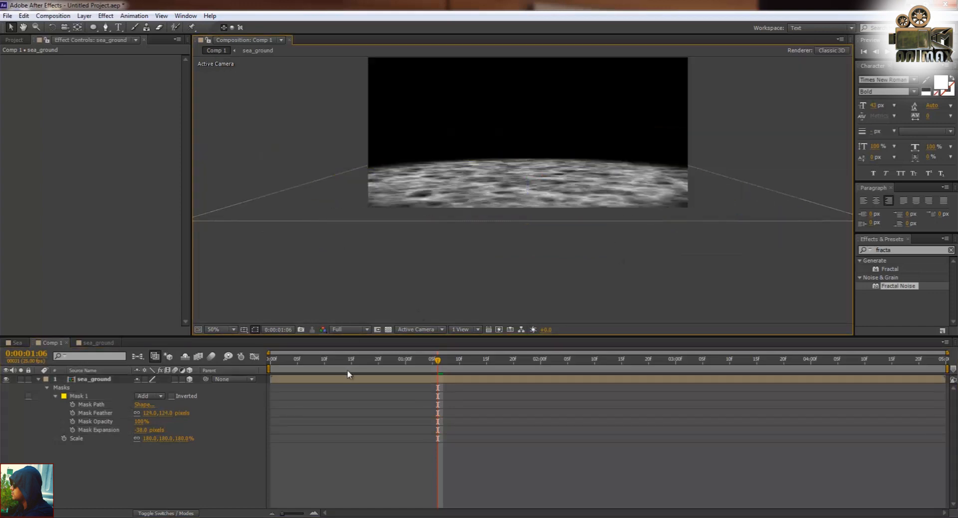
pyautogui.click(389, 360)
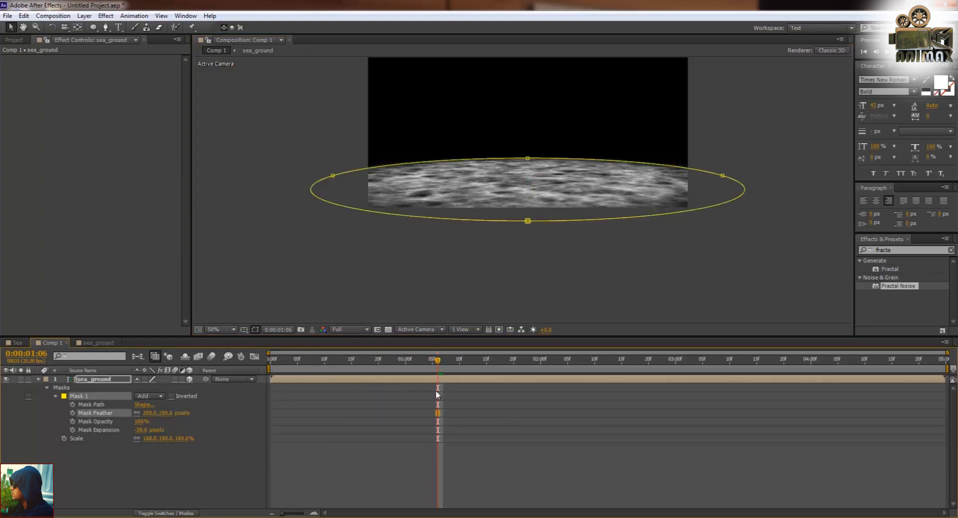
pyautogui.click(314, 359)
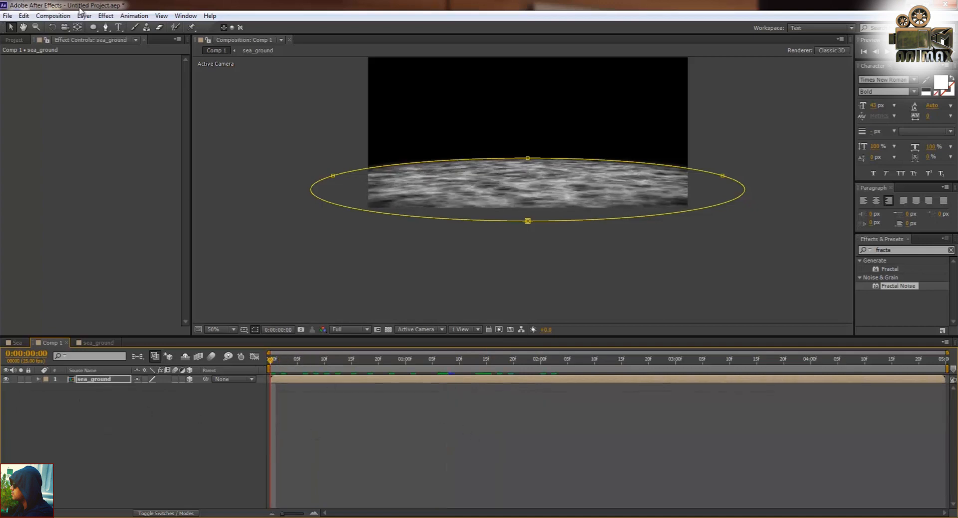
pyautogui.click(83, 15)
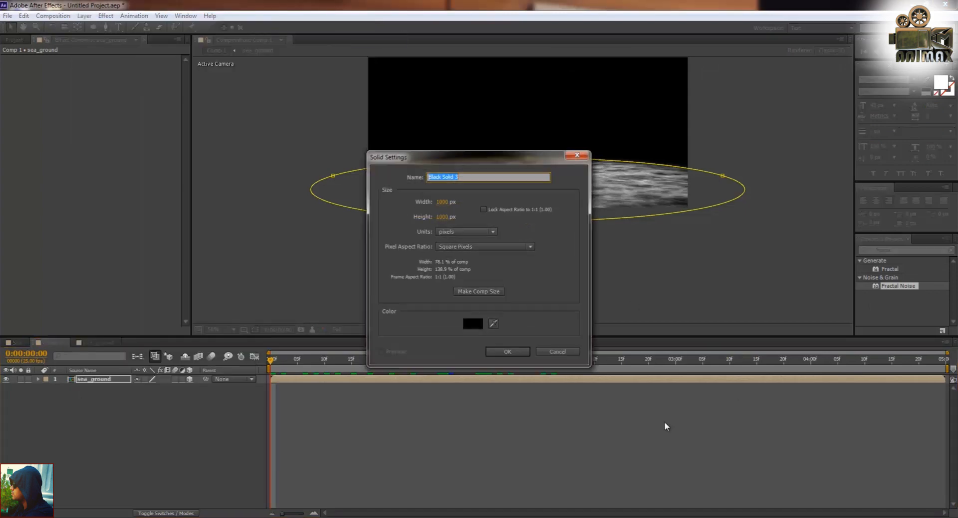
# - Create a deep royal blue solid blended in Soft Light mode
pyautogui.click(472, 324)
pyautogui.write('105EAC')
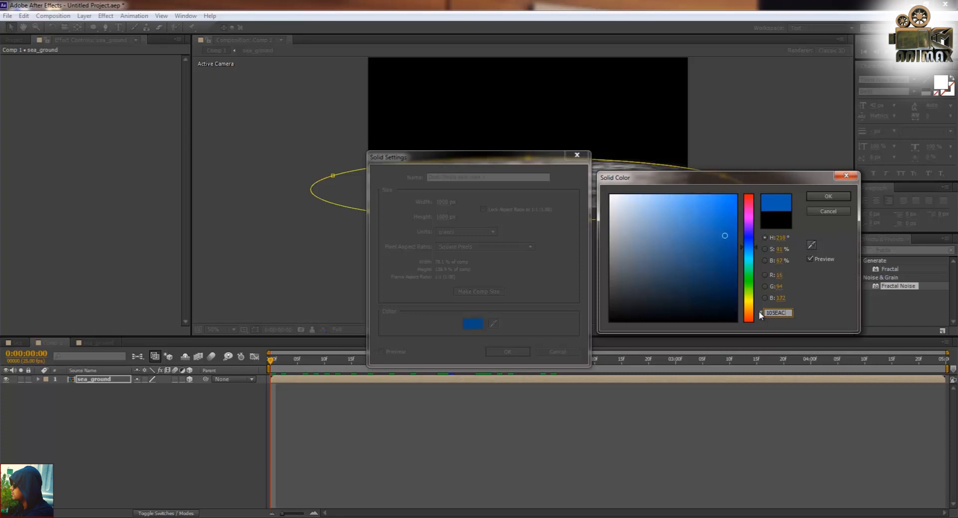
pyautogui.click(828, 196)
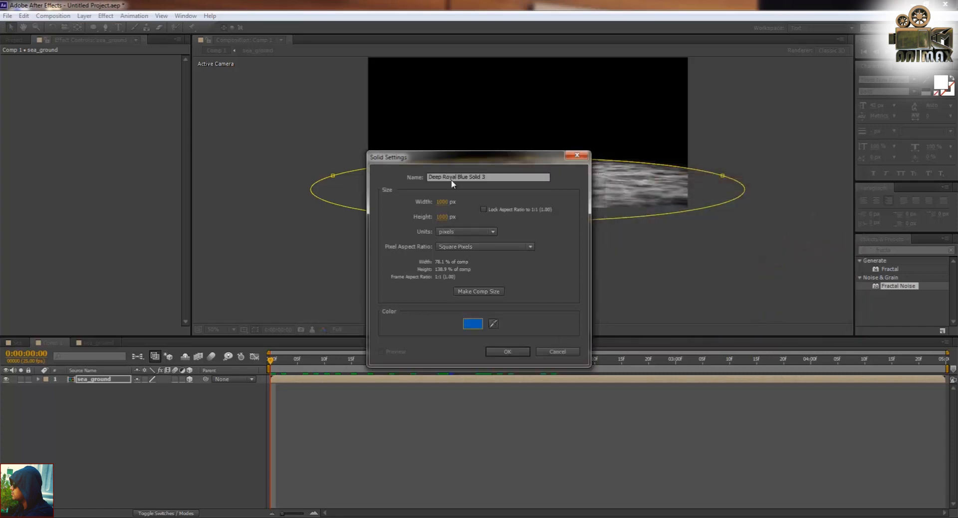
pyautogui.click(507, 351)
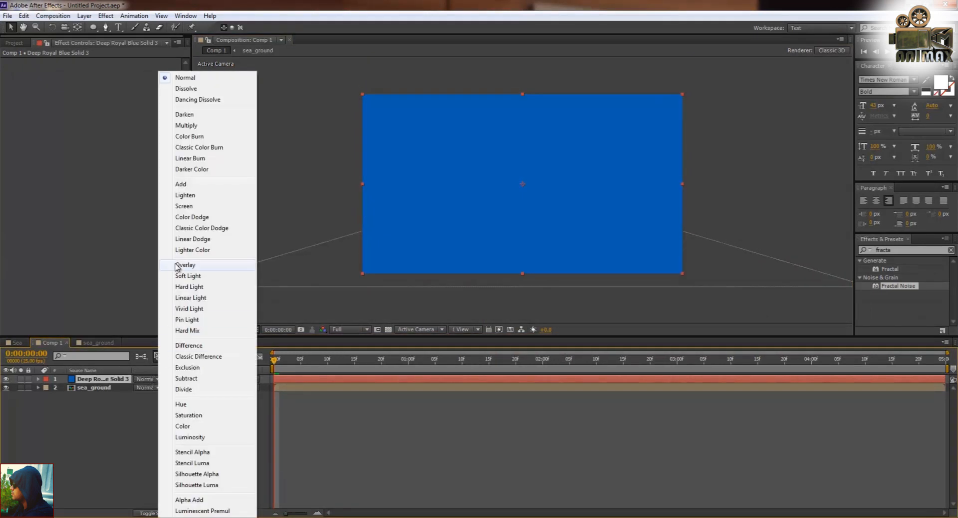
pyautogui.click(187, 275)
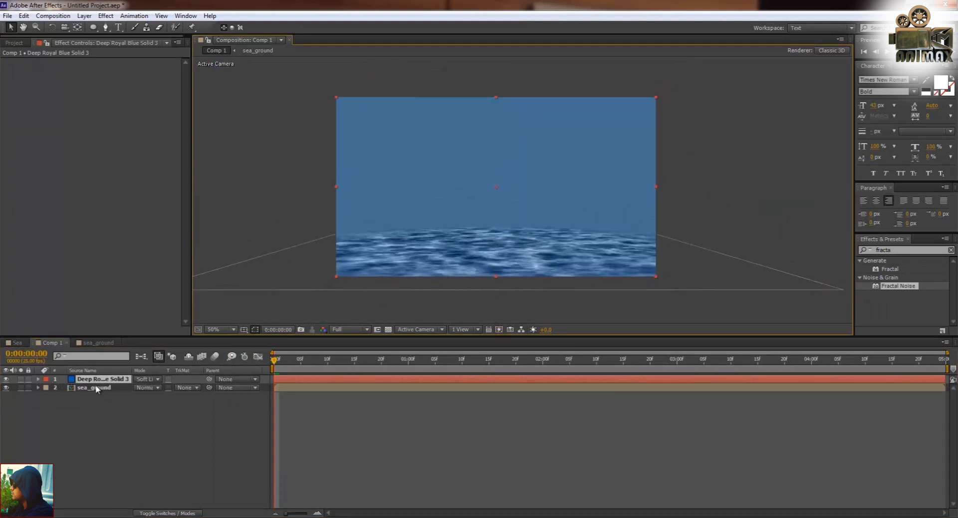
# - Apply CC Vector Blur to the sea_ground layer and adjust its setting
pyautogui.click(94, 388)
pyautogui.write('vect')
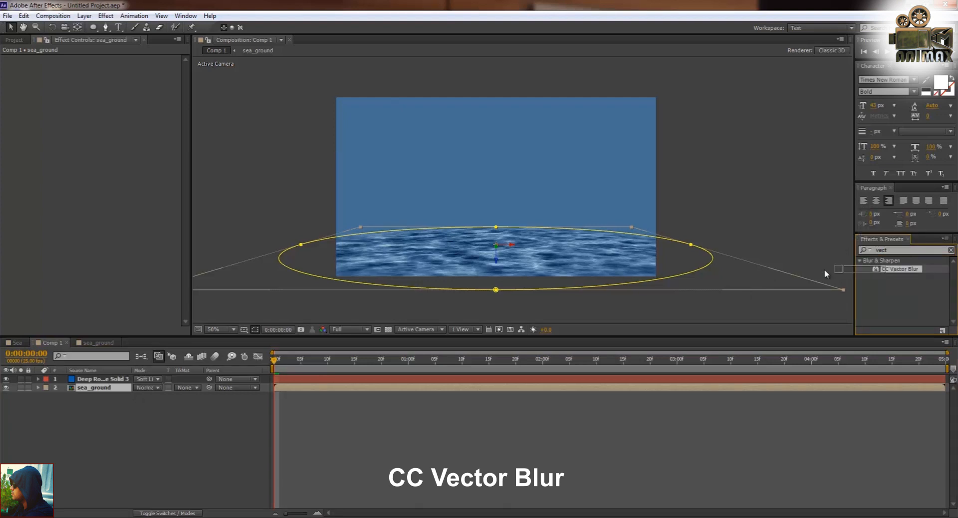
pyautogui.doubleClick(900, 269)
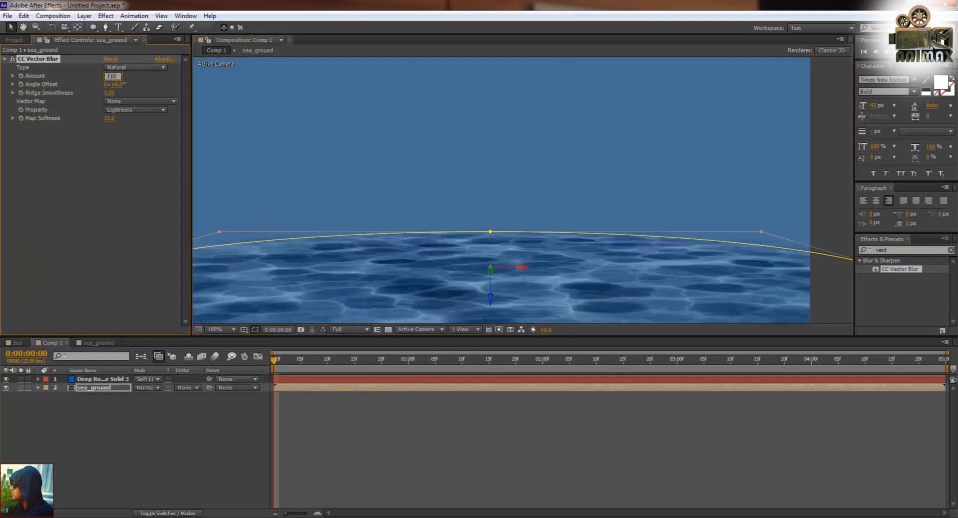
pyautogui.moveTo(112, 76); pyautogui.dragTo(106, 76)
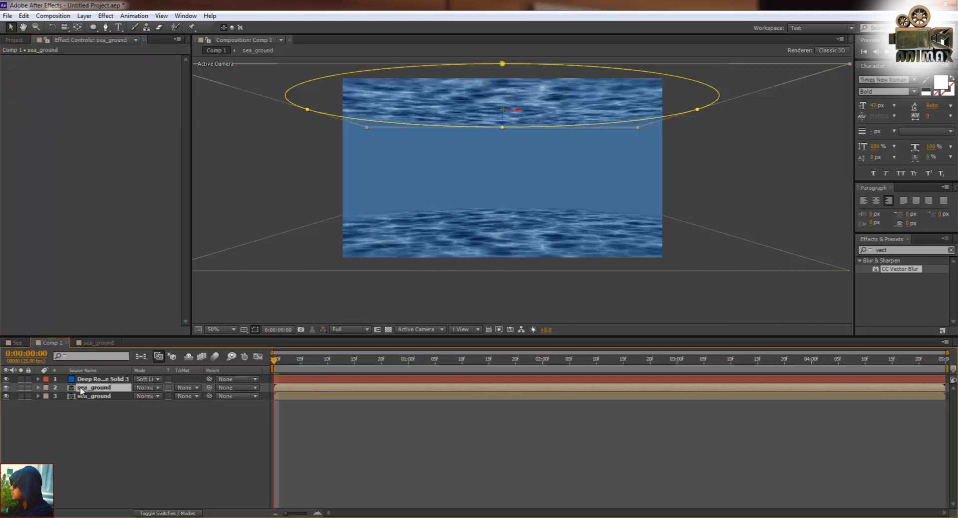
# - Pre-compose the duplicated ground layer into a composition named Sea_level
pyautogui.click(84, 15)
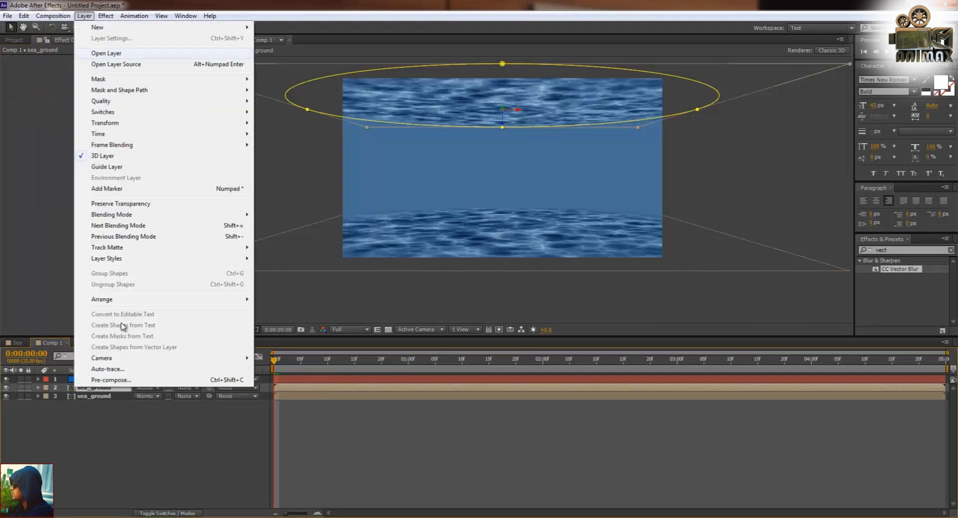
pyautogui.click(111, 380)
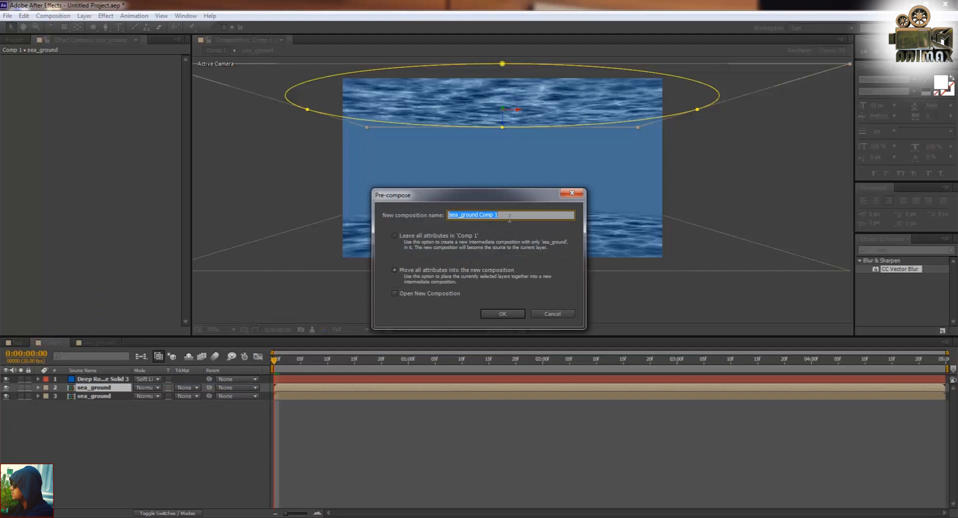
pyautogui.write('Sea_leve')
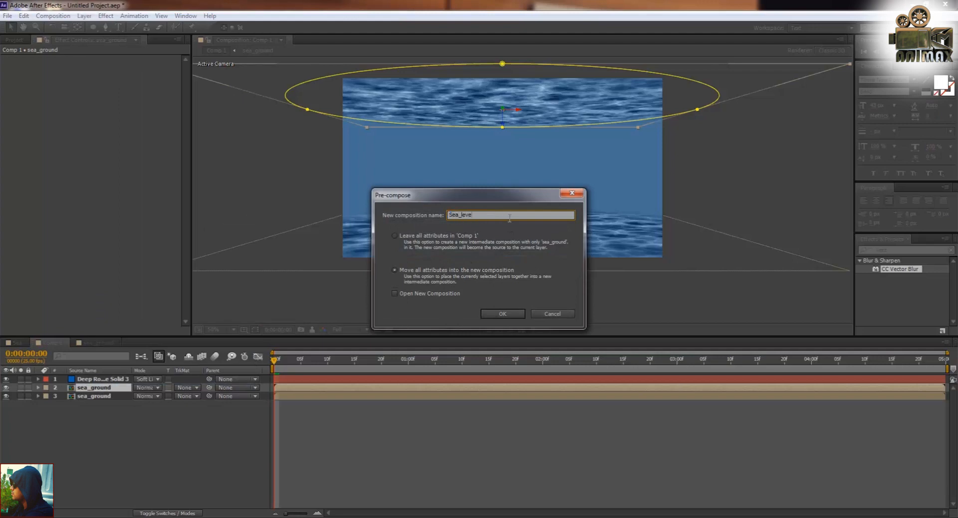
pyautogui.click(503, 313)
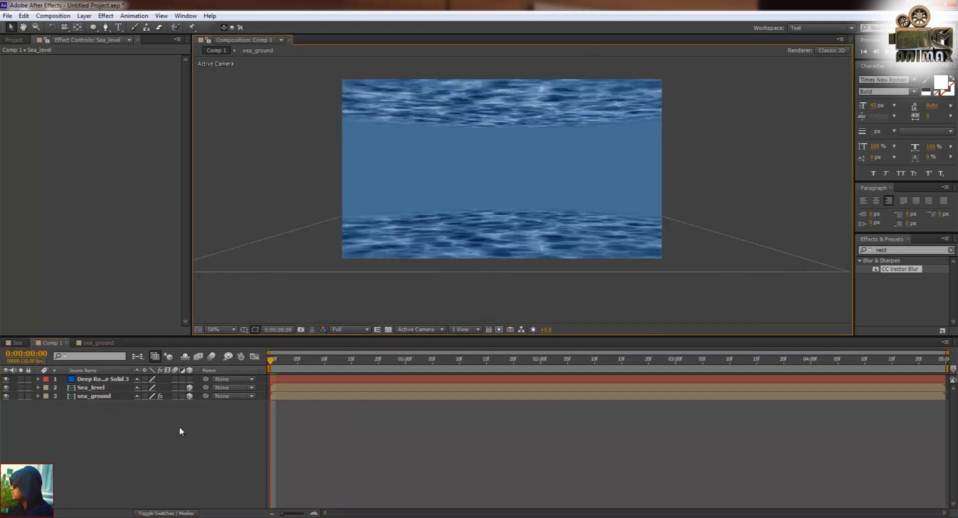
# - Add clouds-background.jpg to the top of Comp 1 and pre-compose it as sky
pyautogui.click(15, 41)
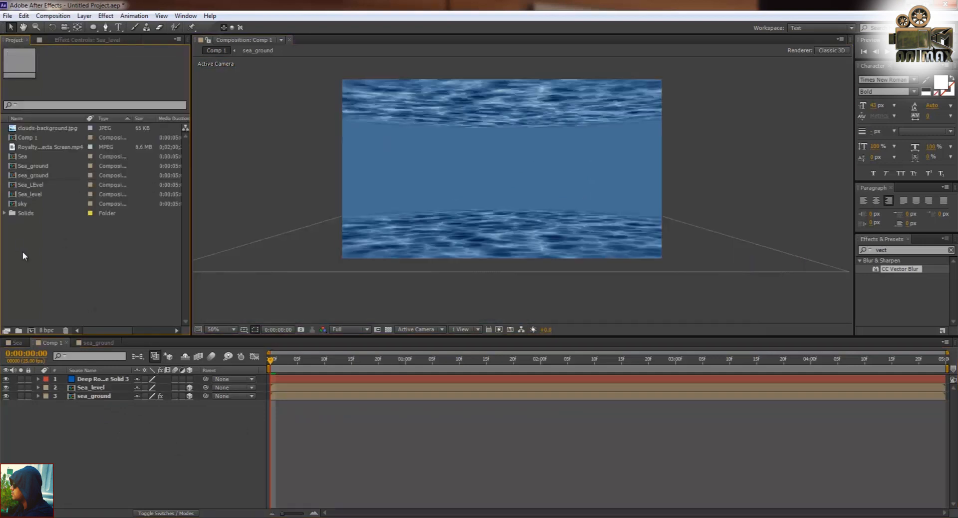
pyautogui.click(47, 127)
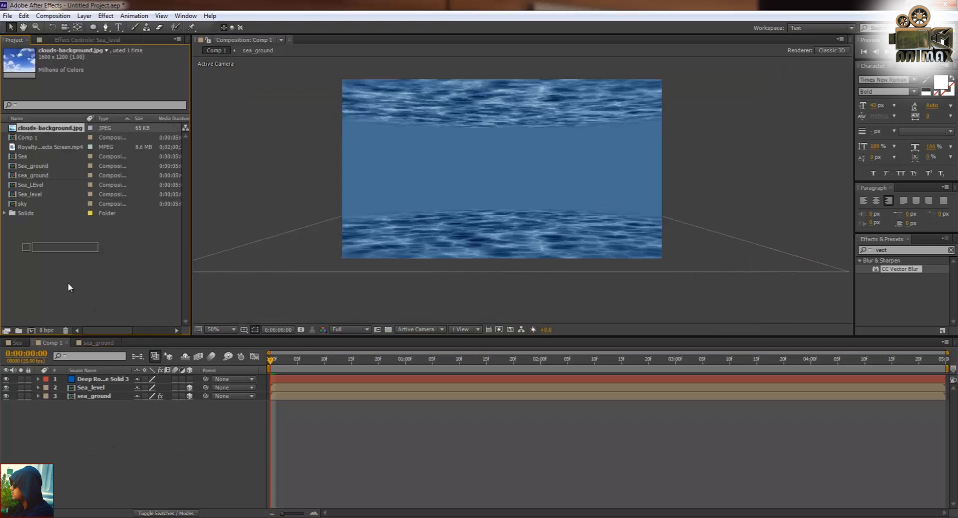
pyautogui.click(92, 388)
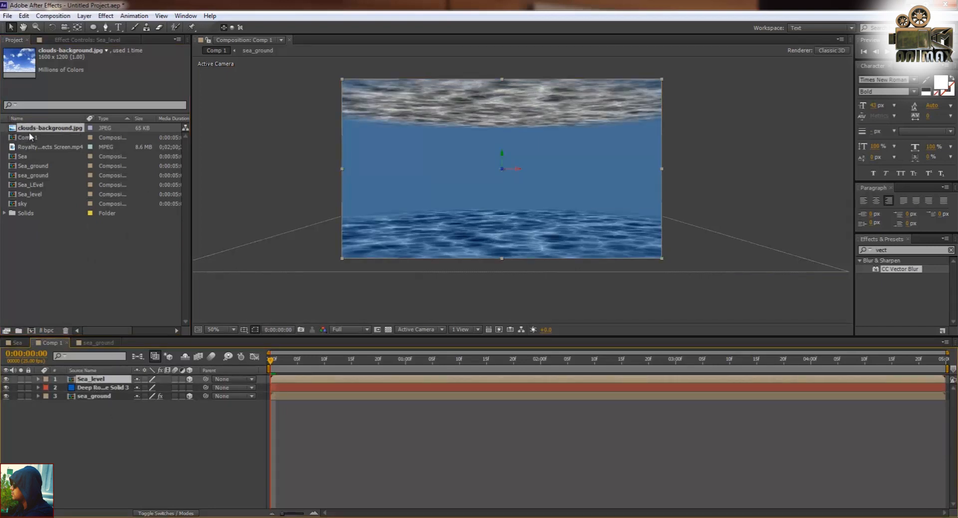
pyautogui.doubleClick(82, 379)
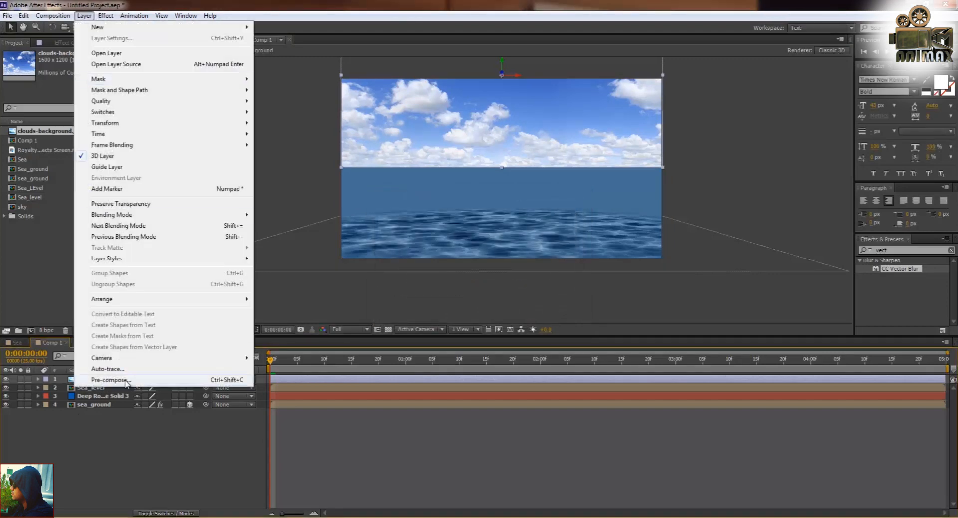
pyautogui.click(111, 380)
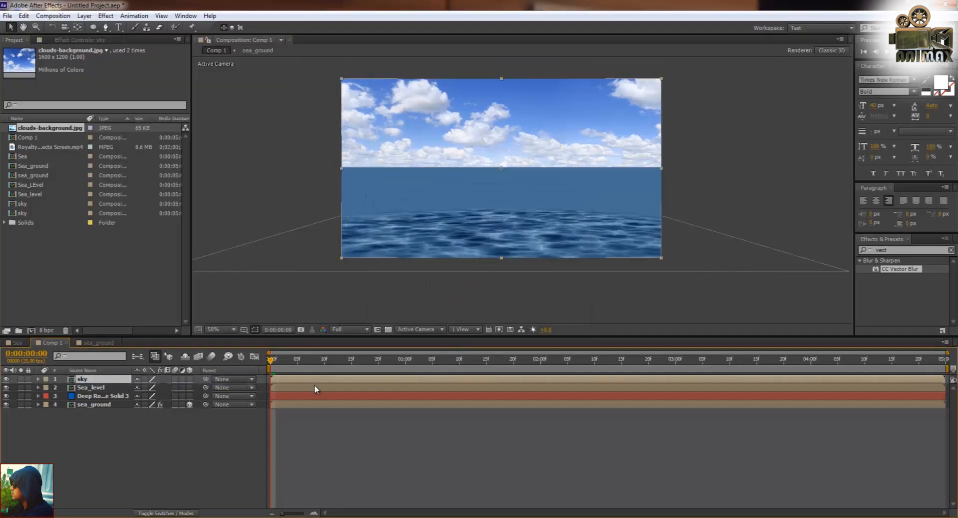
# - Give sky a CC Glass effect using Sea_level as the bump map, with Shading expanded
pyautogui.click(189, 379)
pyautogui.write('glass')
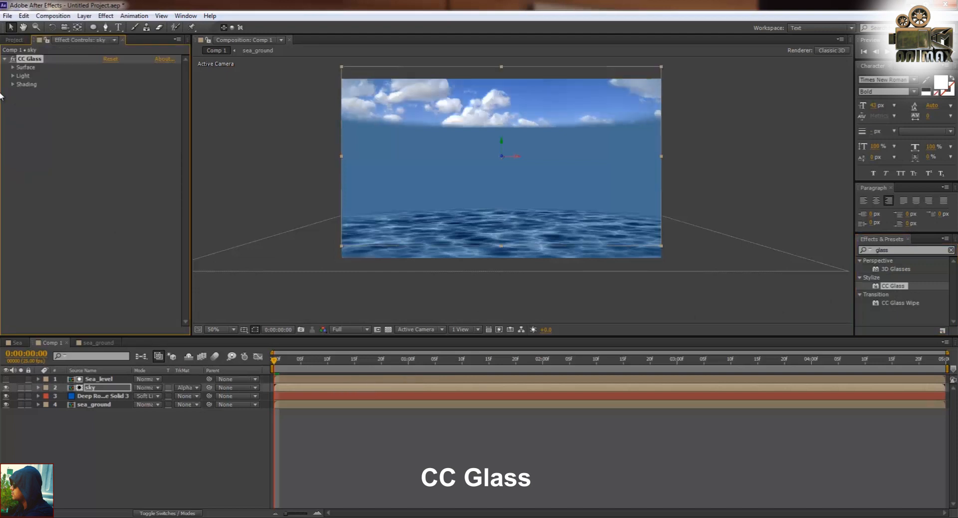
pyautogui.click(14, 67)
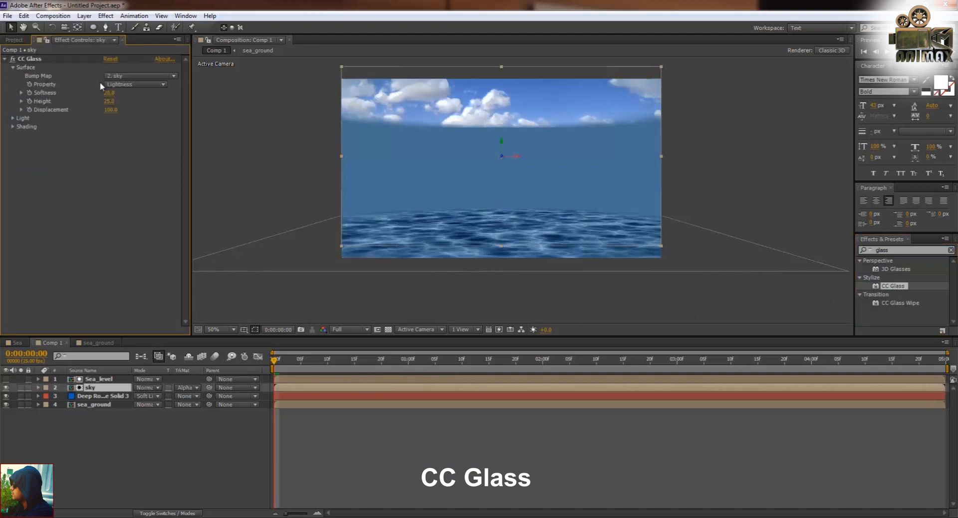
pyautogui.click(140, 76)
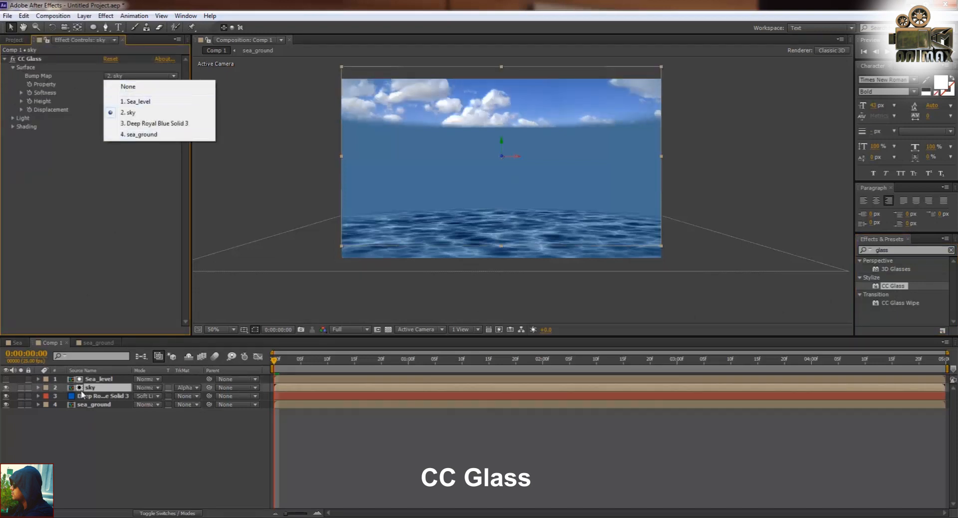
pyautogui.click(135, 101)
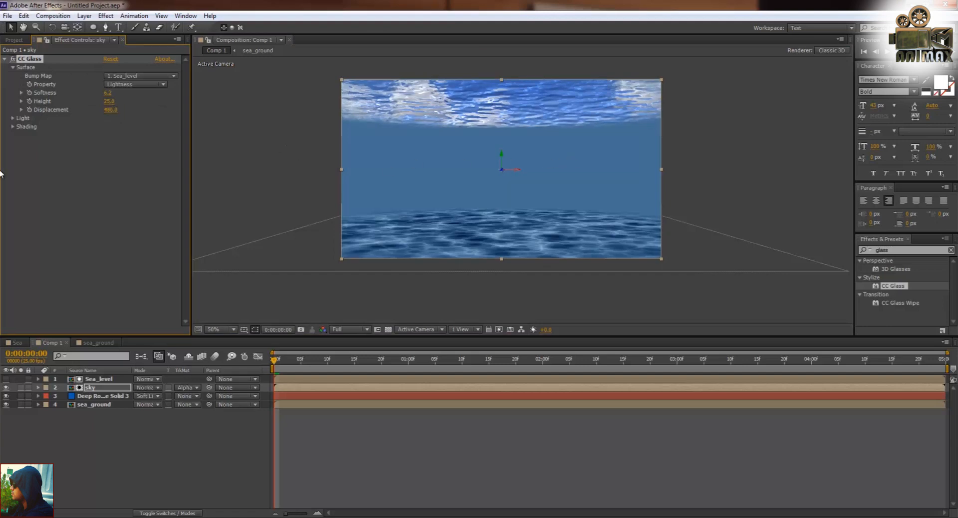
pyautogui.click(12, 126)
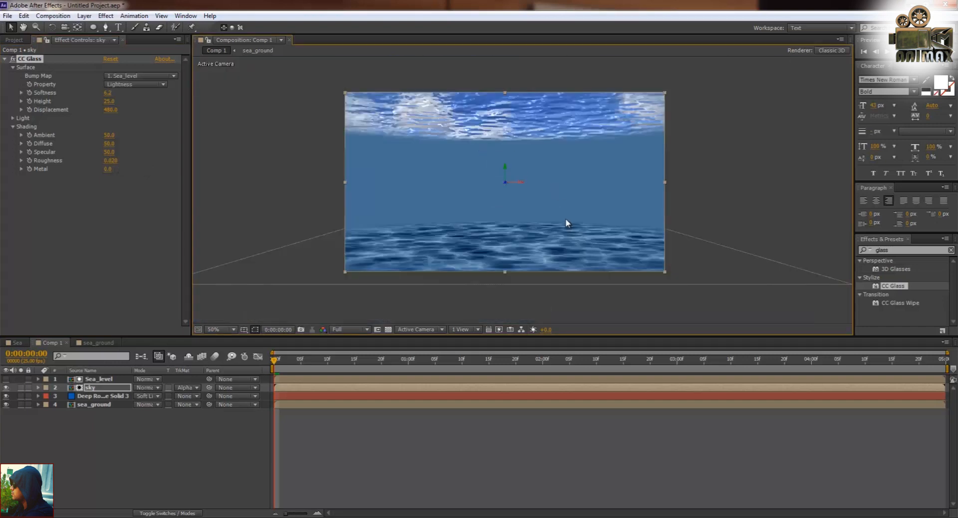
pyautogui.click(93, 404)
pyautogui.write('cc rad')
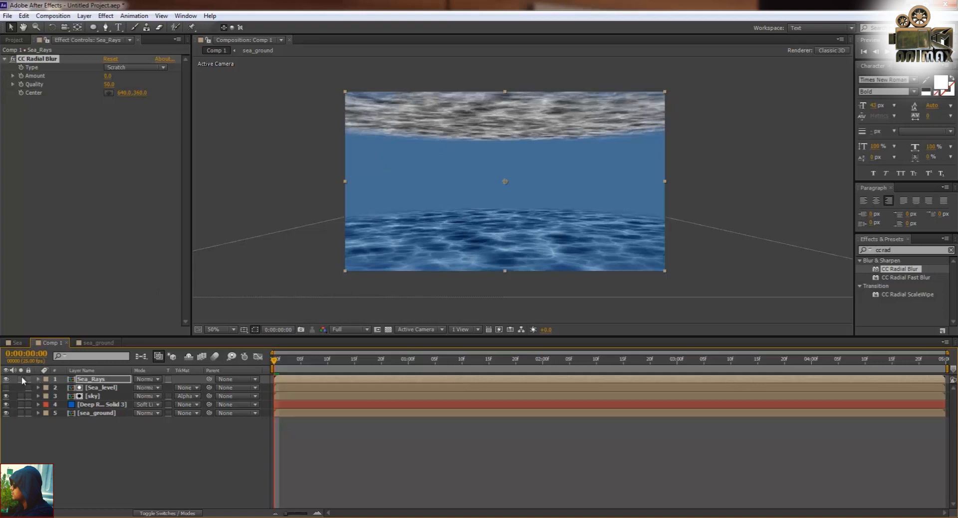
# - Switch Sea_Rays' CC Radial Blur type to Fading Zoom, zooming out to see above the frame
pyautogui.click(134, 67)
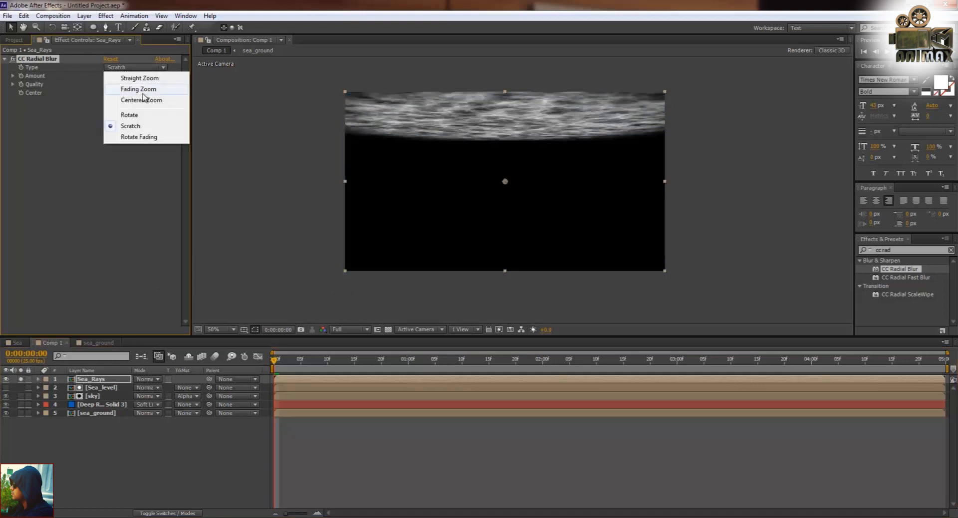
pyautogui.click(138, 89)
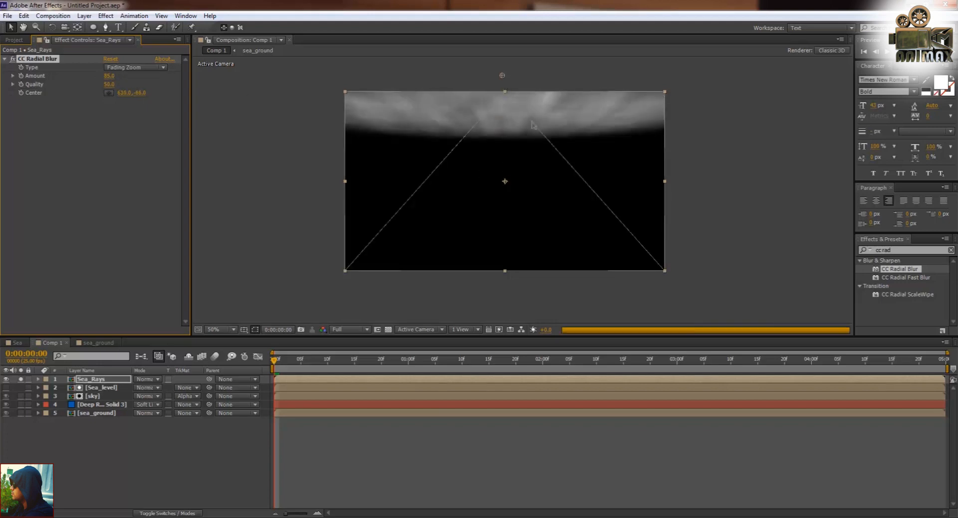
pyautogui.click(219, 329)
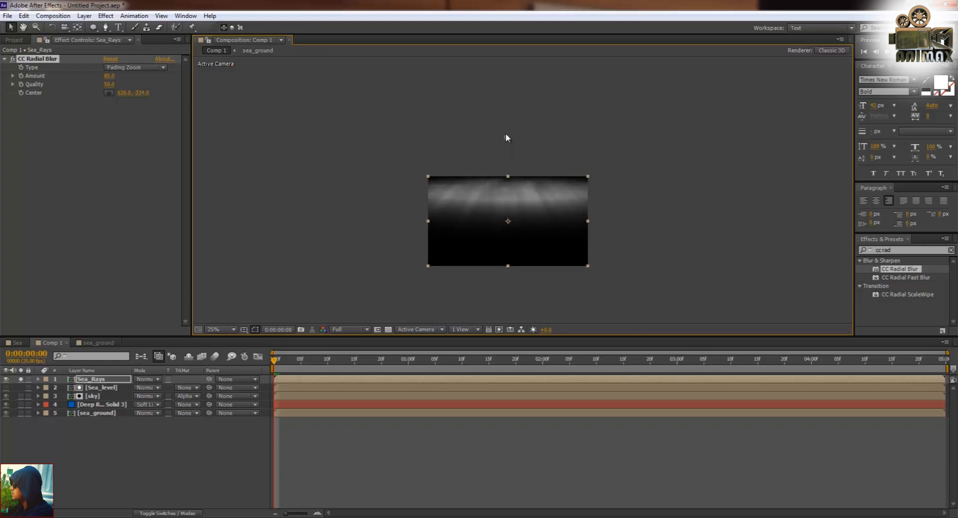
pyautogui.click(216, 329)
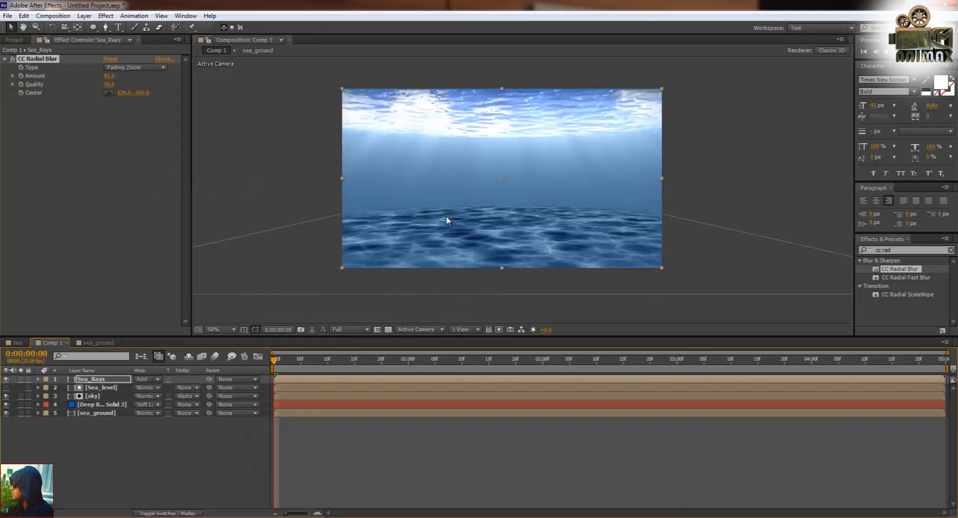
pyautogui.moveTo(40, 178)
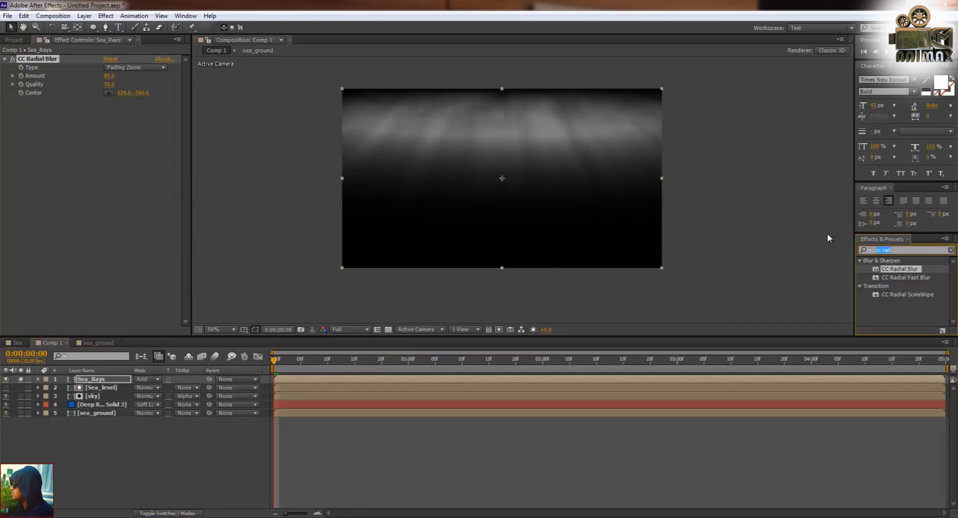
# - Apply Levels to Sea_Rays, lowering input white and raising input black for crisp rays
pyautogui.write('level')
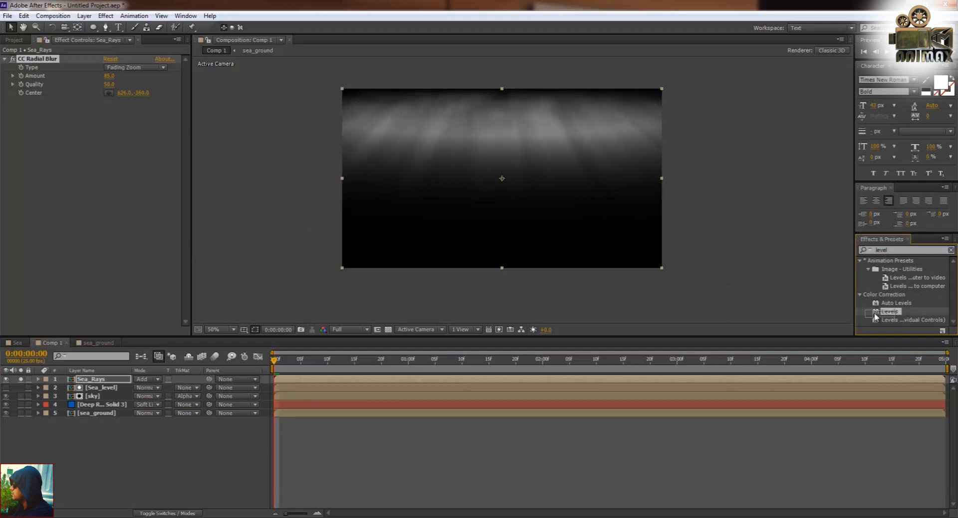
pyautogui.doubleClick(889, 311)
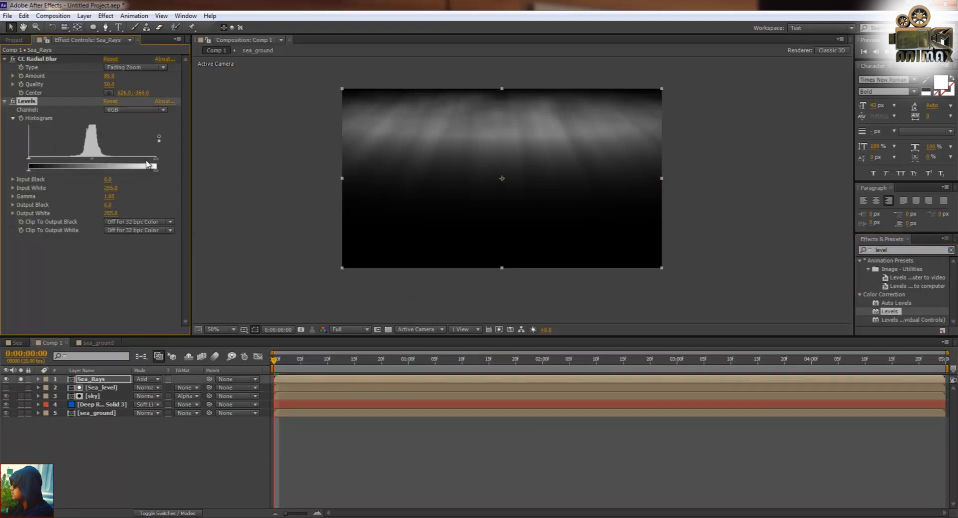
pyautogui.moveTo(155, 164); pyautogui.dragTo(110, 165)
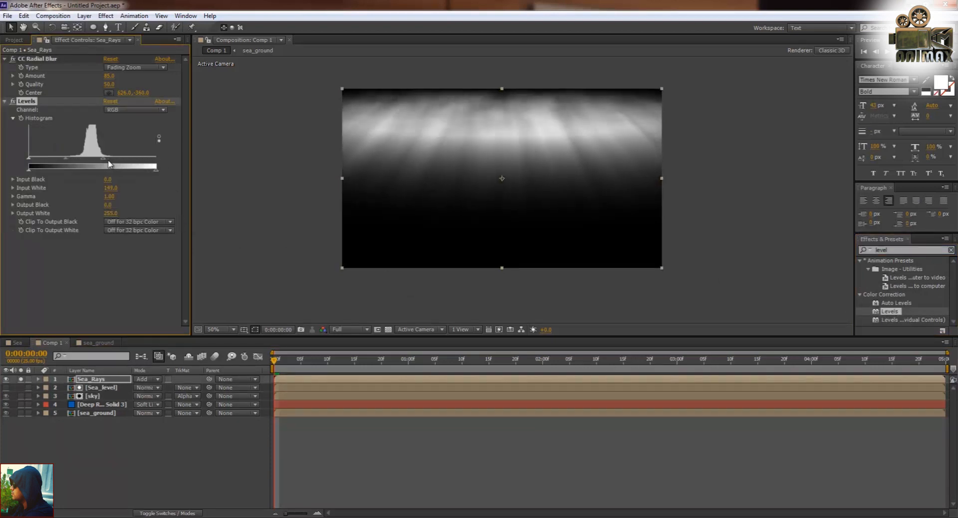
pyautogui.moveTo(28, 166); pyautogui.dragTo(74, 166)
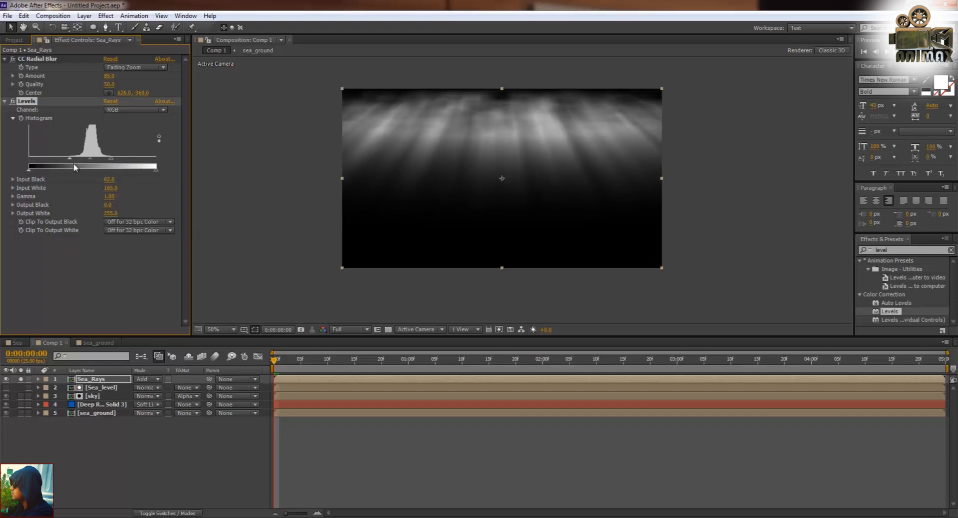
pyautogui.moveTo(73, 166); pyautogui.dragTo(89, 167)
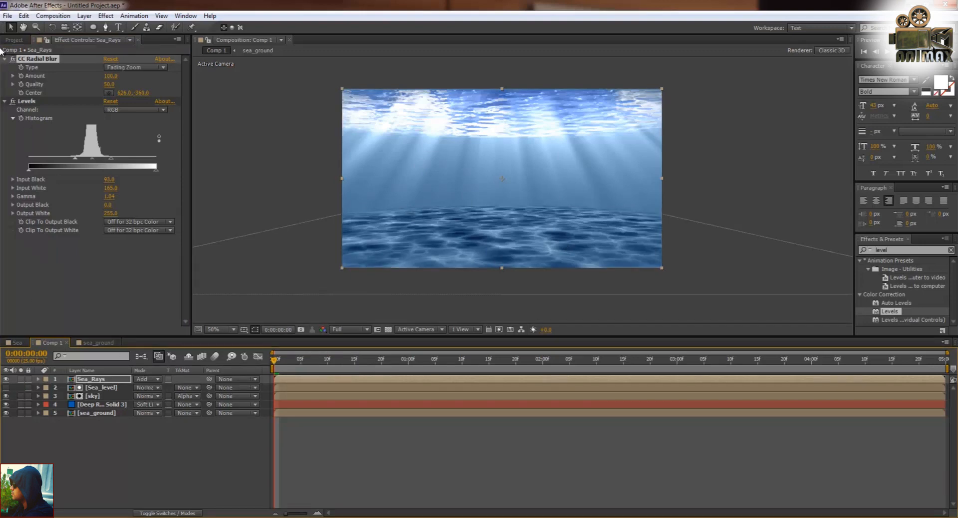
pyautogui.click(13, 53)
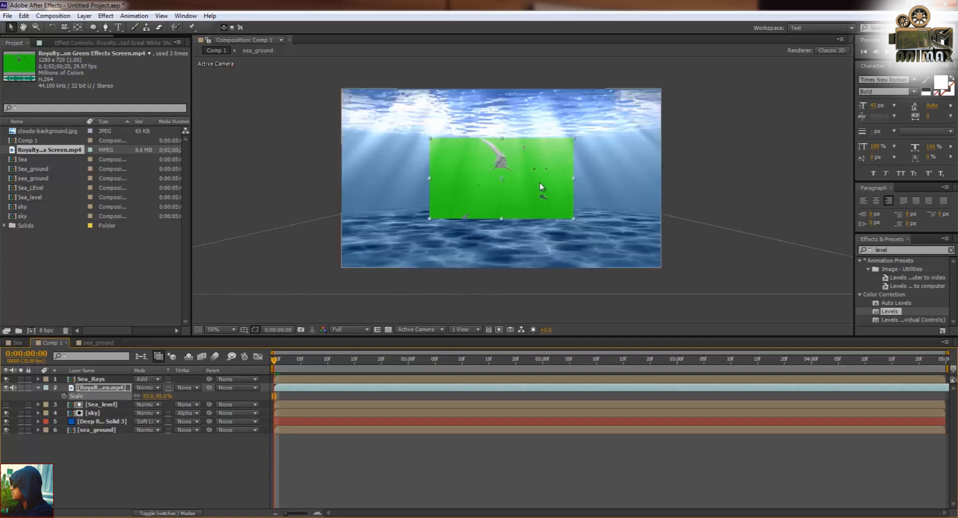
# - Mask around the shark and key out its green backdrop with Keylight
pyautogui.click(215, 329)
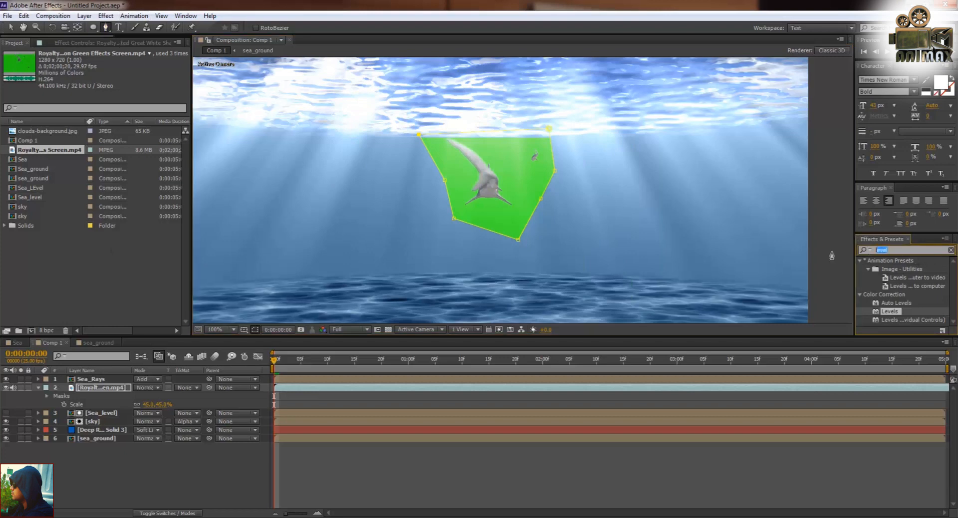
pyautogui.write('keyli')
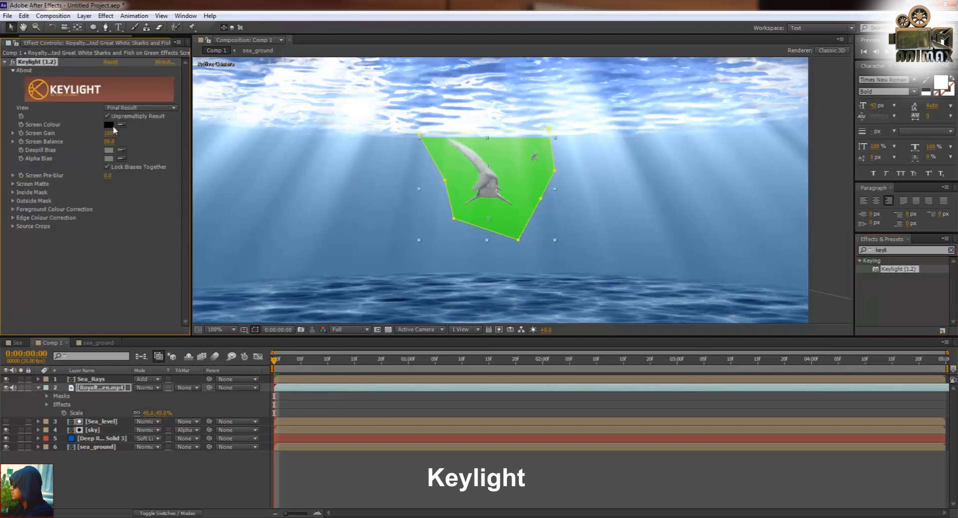
pyautogui.click(122, 124)
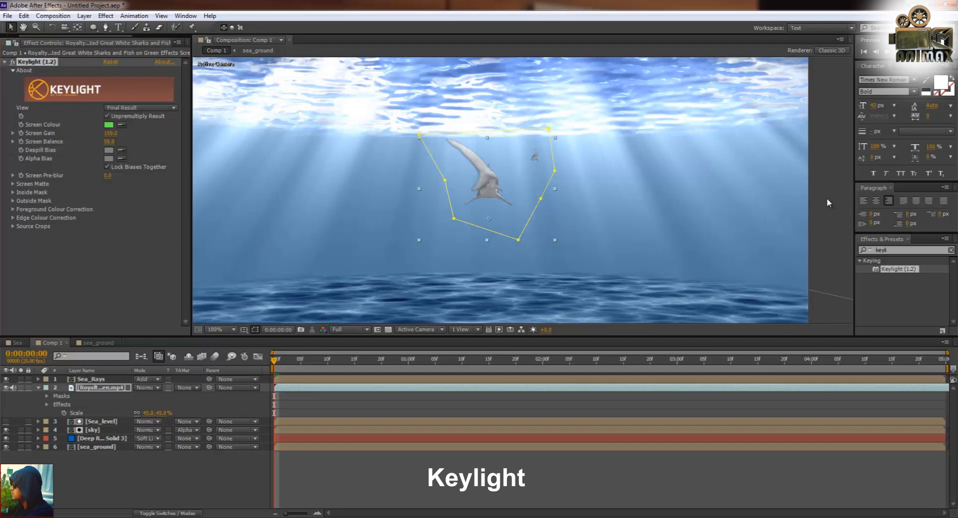
pyautogui.click(220, 329)
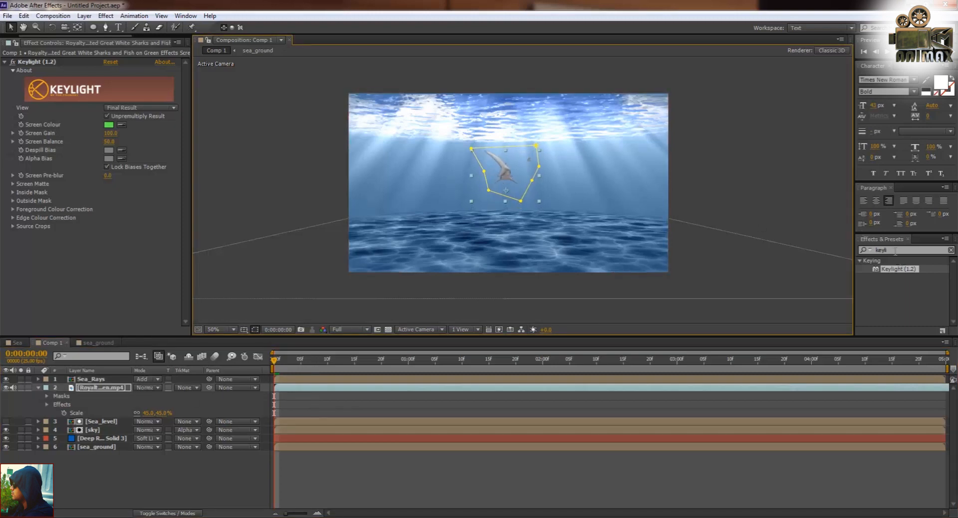
# - Give the shark layer an S-shaped Curves adjustment and Overlay blending mode
pyautogui.write('curv')
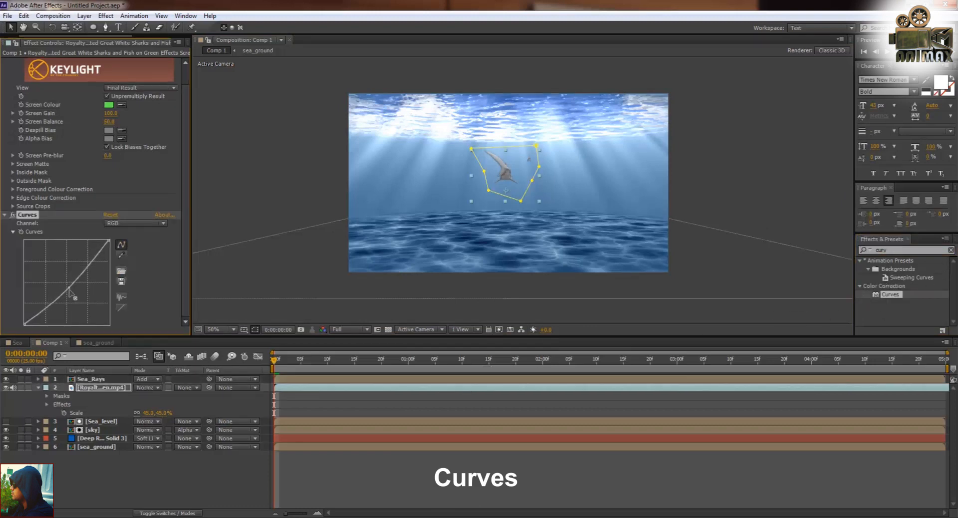
pyautogui.moveTo(68, 290); pyautogui.dragTo(82, 269)
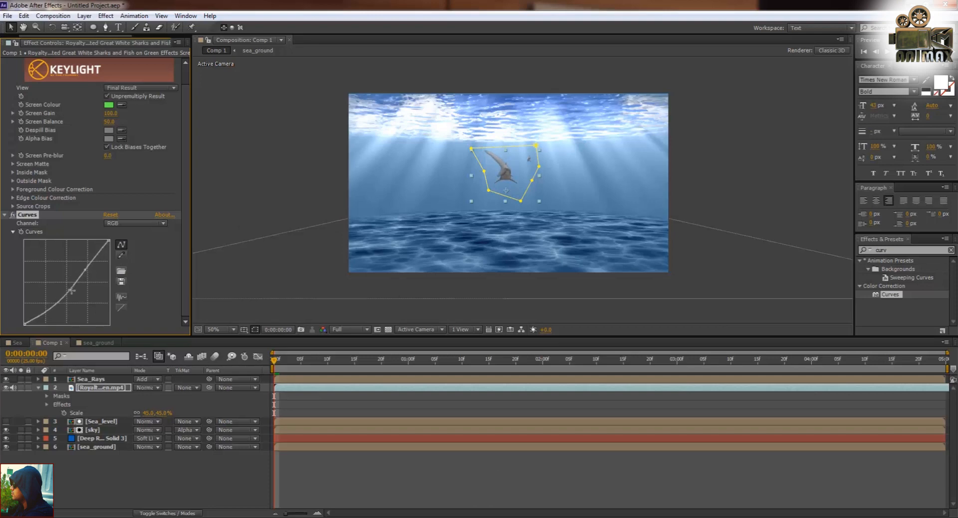
pyautogui.moveTo(72, 291); pyautogui.dragTo(69, 297)
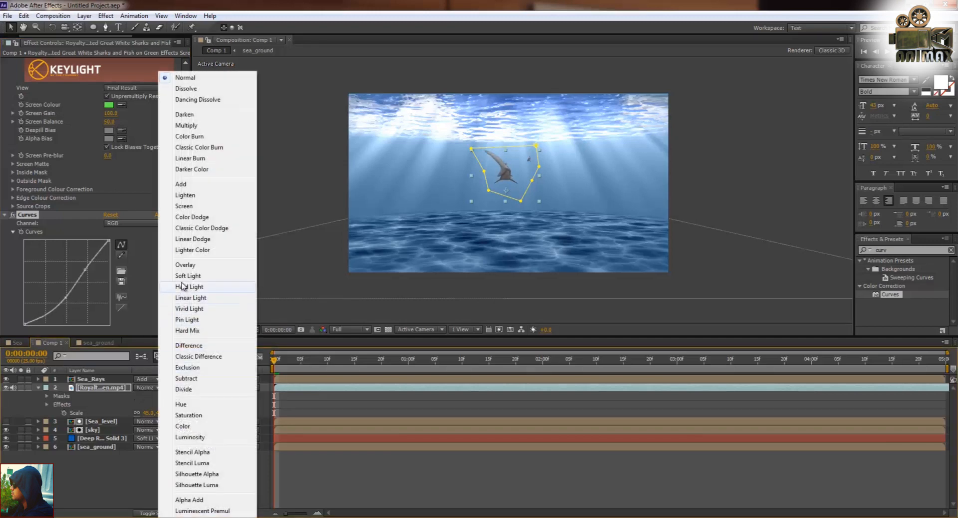
pyautogui.click(185, 265)
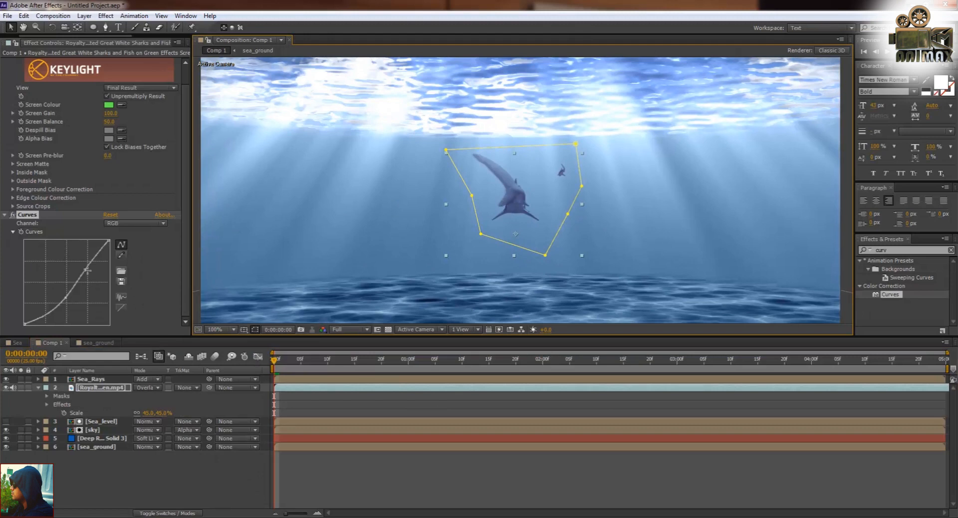
pyautogui.moveTo(87, 271); pyautogui.dragTo(82, 267)
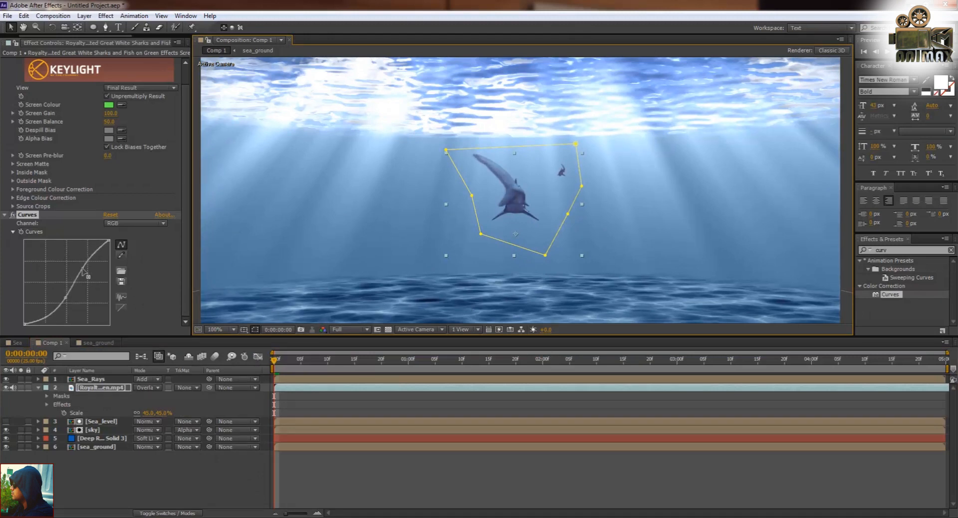
pyautogui.moveTo(84, 272); pyautogui.dragTo(65, 305)
pyautogui.write('gau')
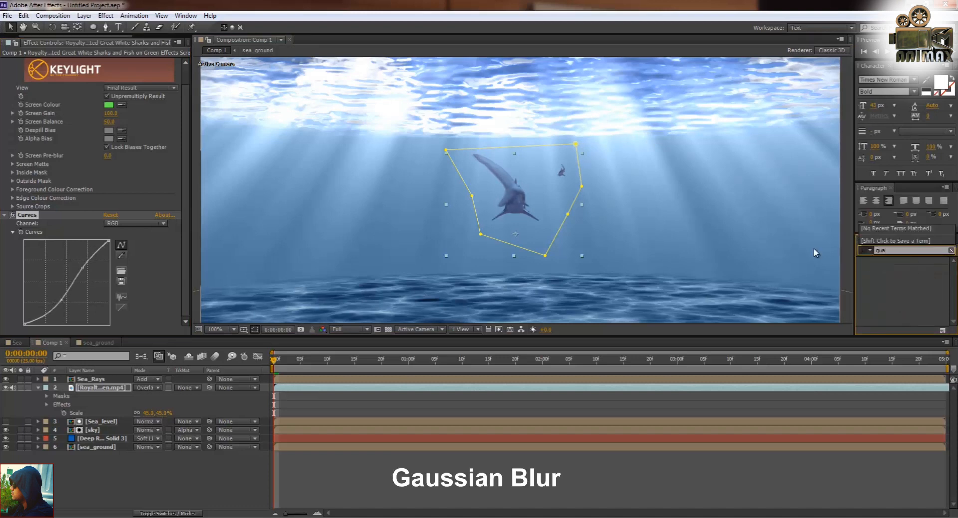
# - Apply a 2.0 Gaussian Blur to the shark and view the finished Sea composition
pyautogui.write('gas')
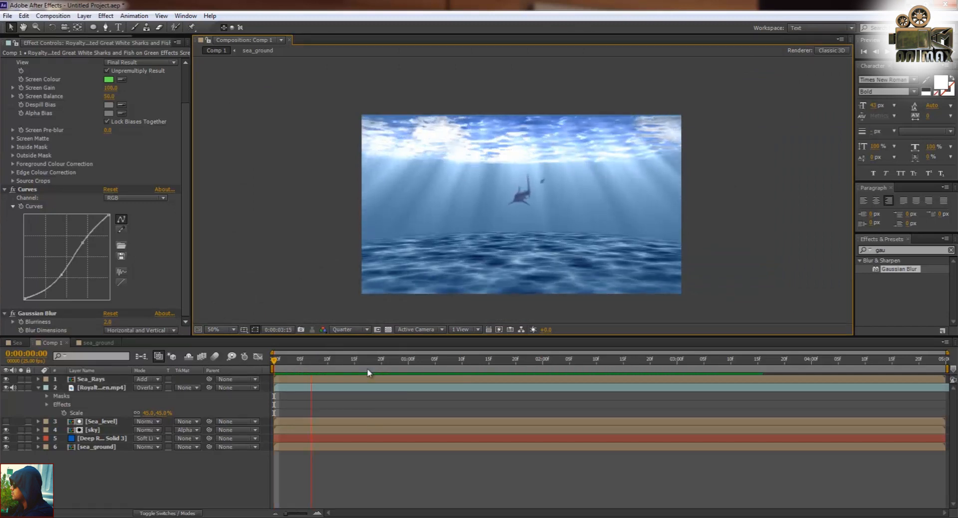
pyautogui.click(536, 359)
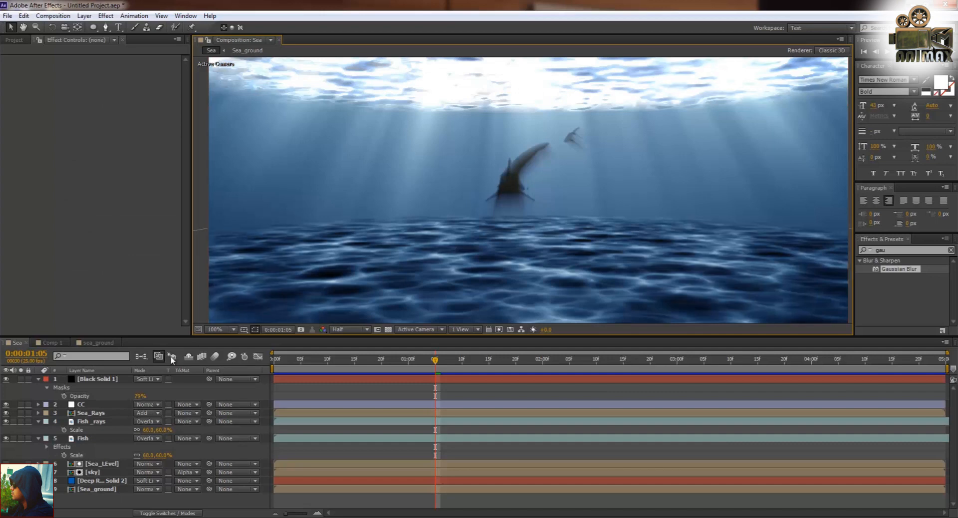
# - Back in Comp 1, add CC Radial Blur to Fish_rays and choose its blur type
pyautogui.click(49, 342)
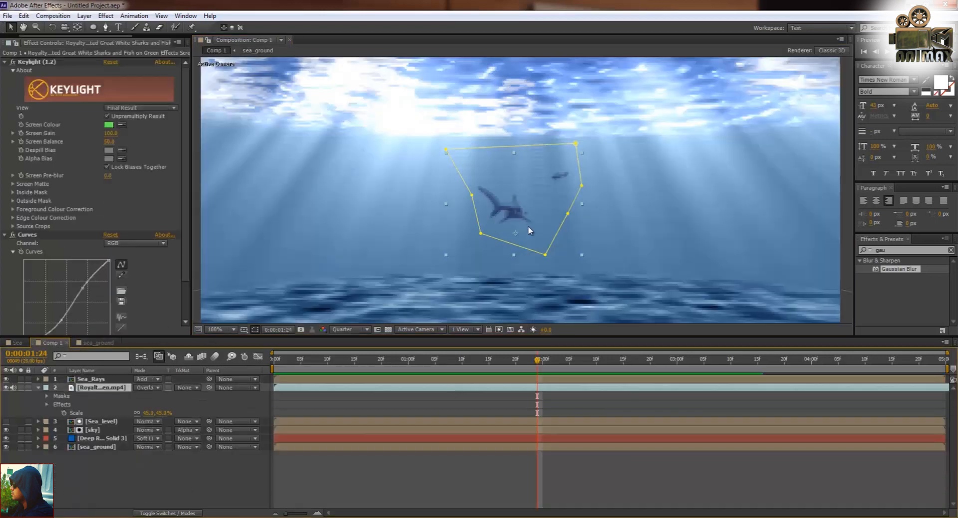
pyautogui.click(363, 330)
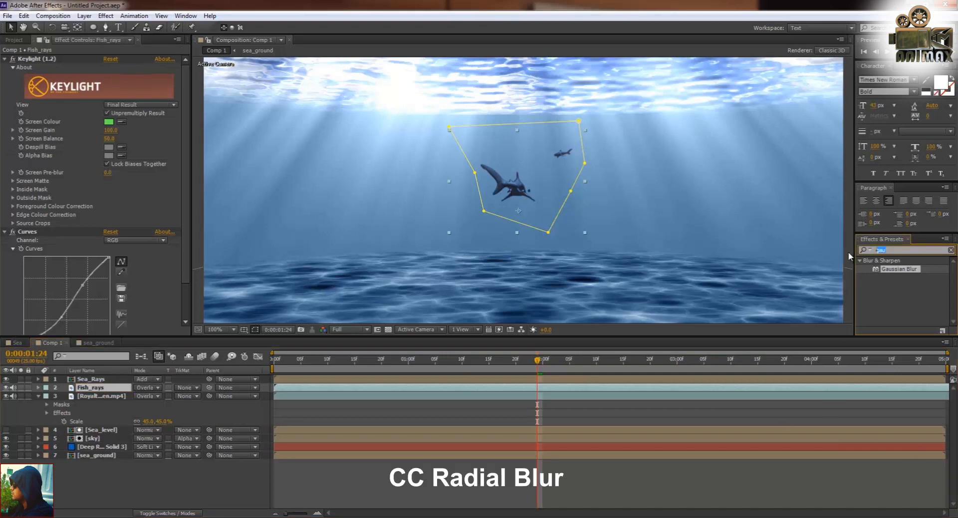
pyautogui.write('cc radial')
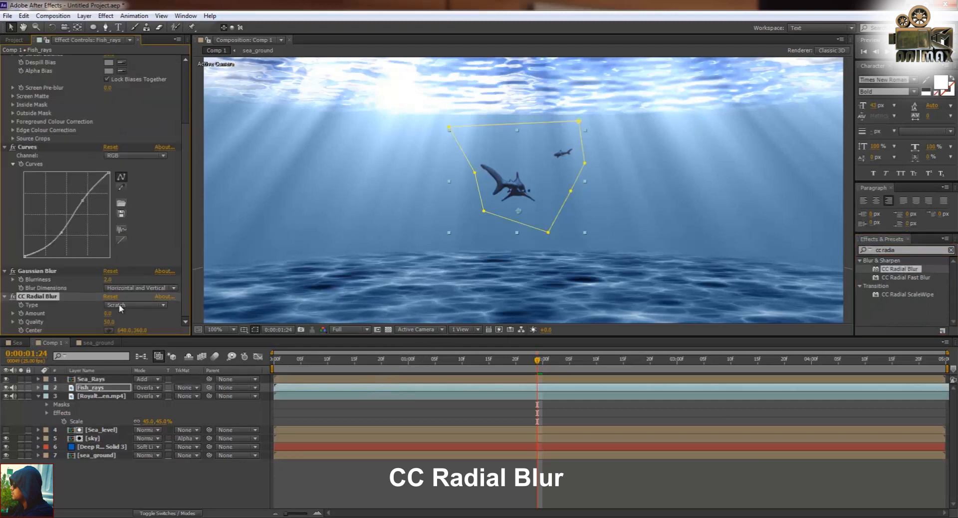
pyautogui.click(127, 305)
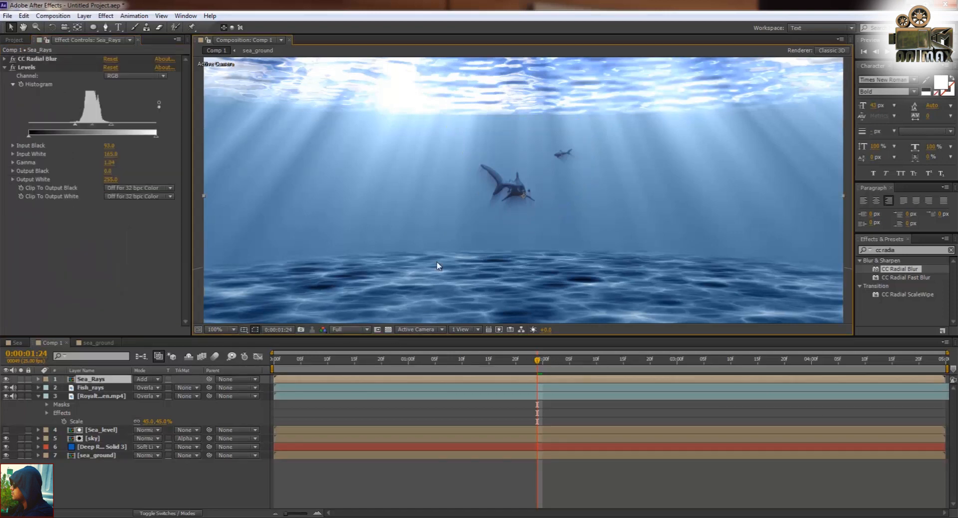
# - Zoom in on the shark and change the Composition viewer's preview resolution
pyautogui.click(233, 329)
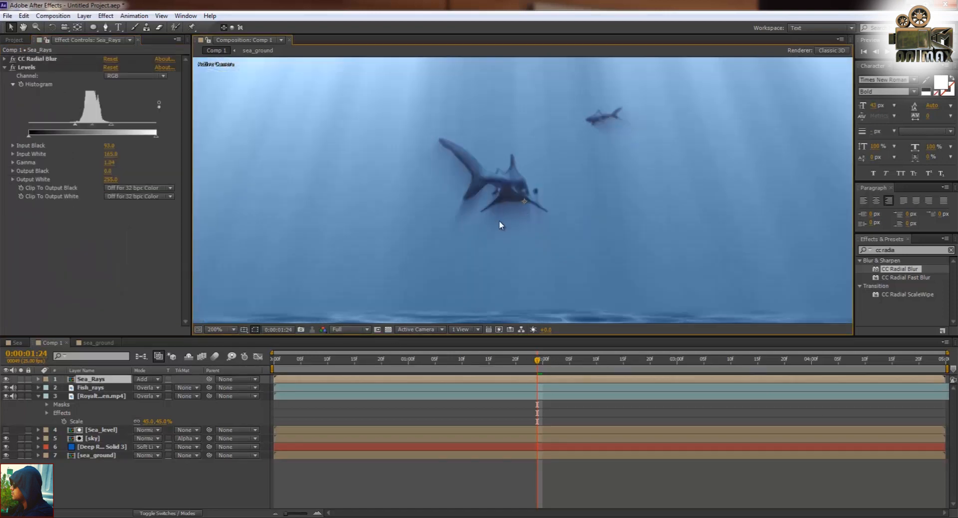
pyautogui.click(350, 329)
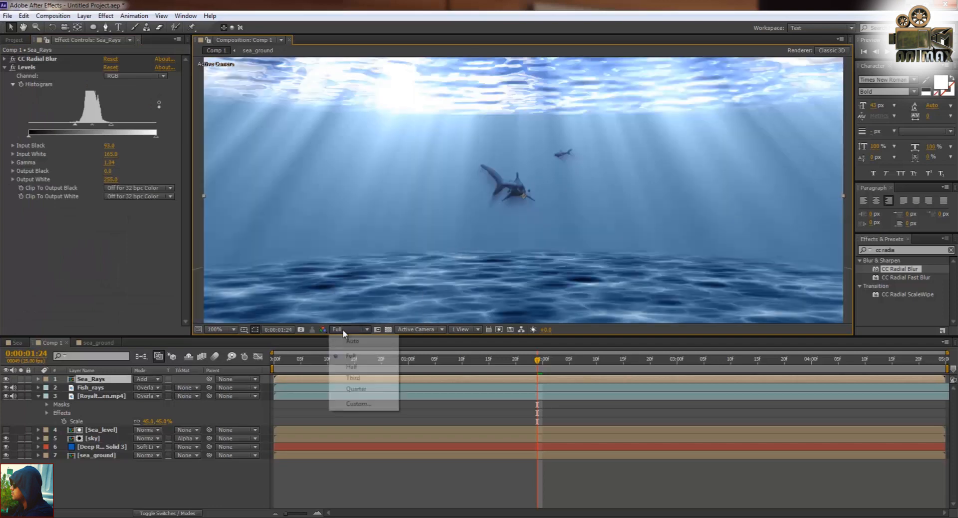
pyautogui.click(352, 377)
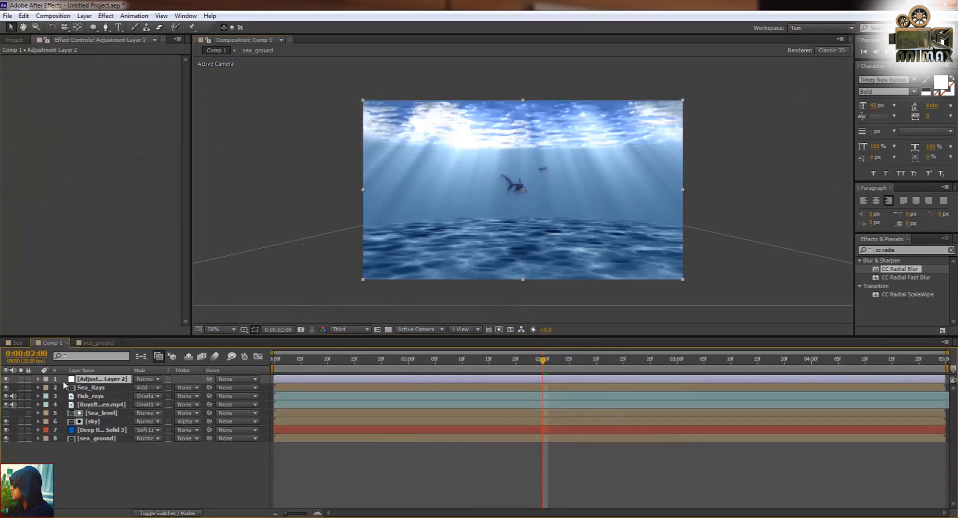
# - Rename the adjustment layer to Color_correction
pyautogui.doubleClick(98, 378)
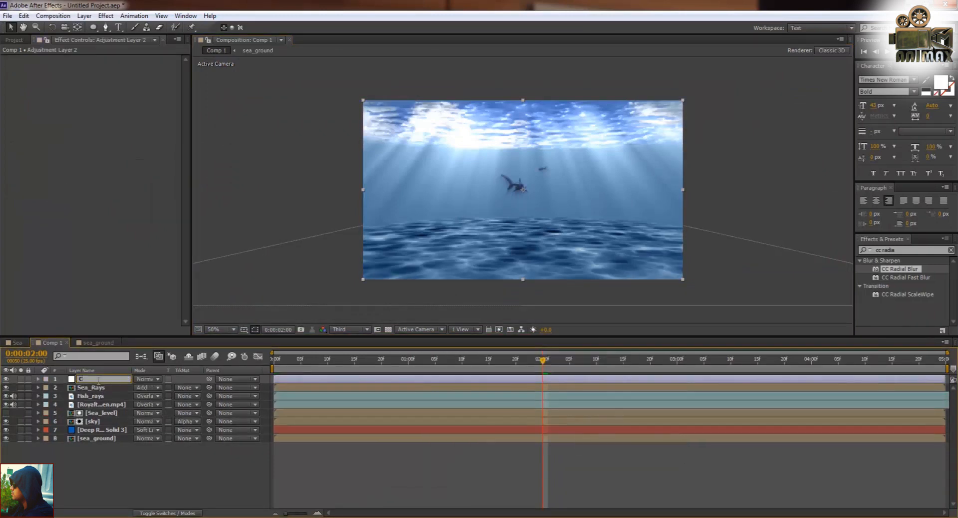
pyautogui.write('Color_correxion')
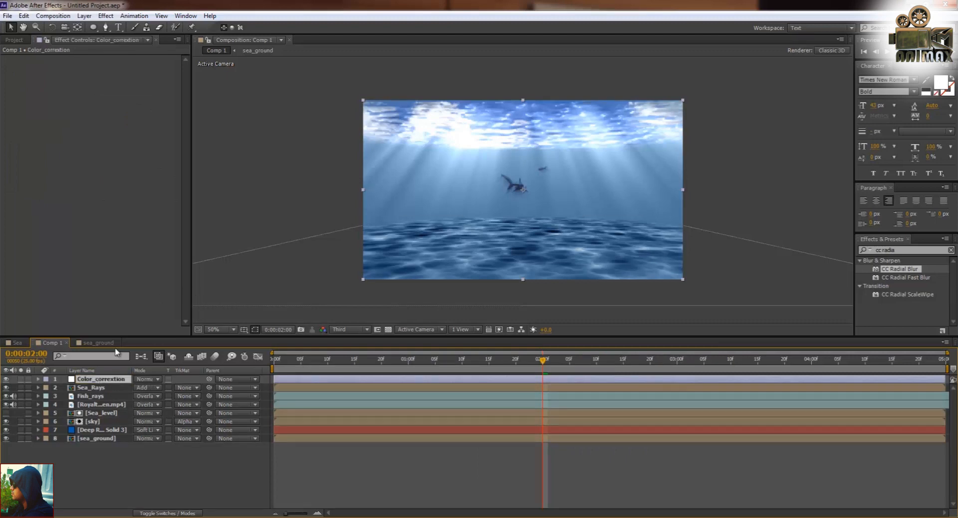
pyautogui.doubleClick(99, 379)
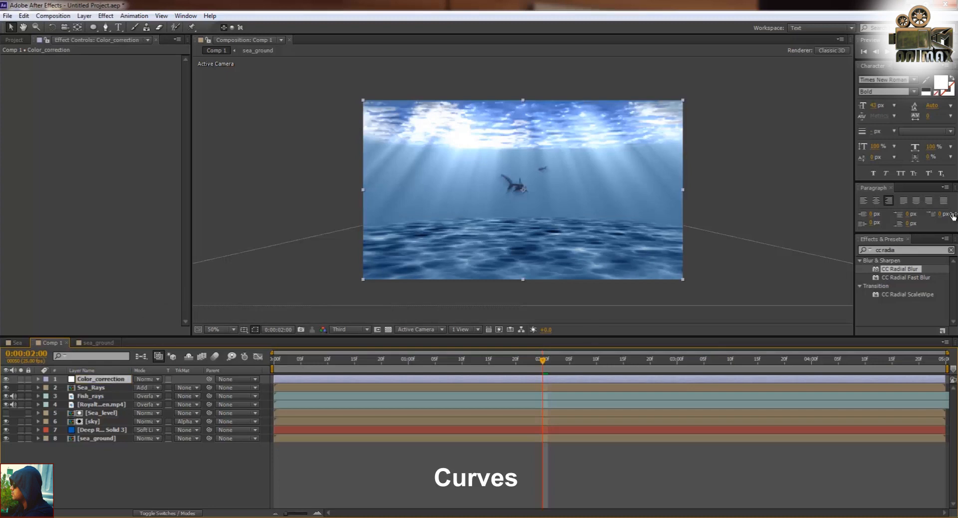
# - Apply Curves to Color_correction and bend an S-shaped contrast curve
pyautogui.click(903, 250)
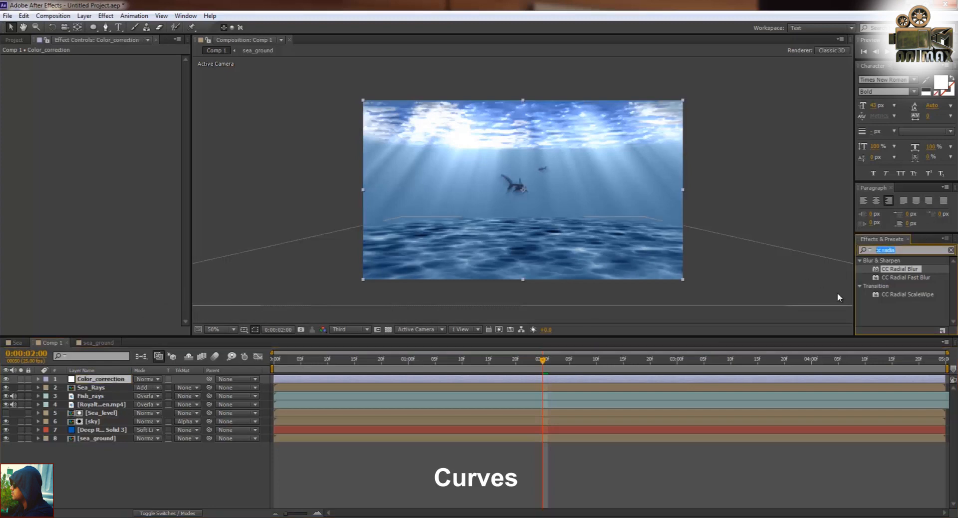
pyautogui.write('curve')
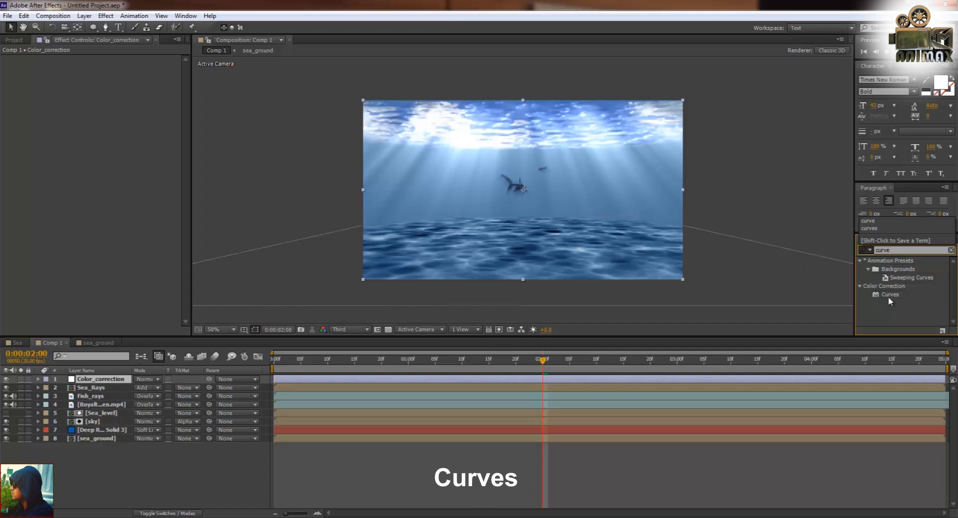
pyautogui.doubleClick(890, 295)
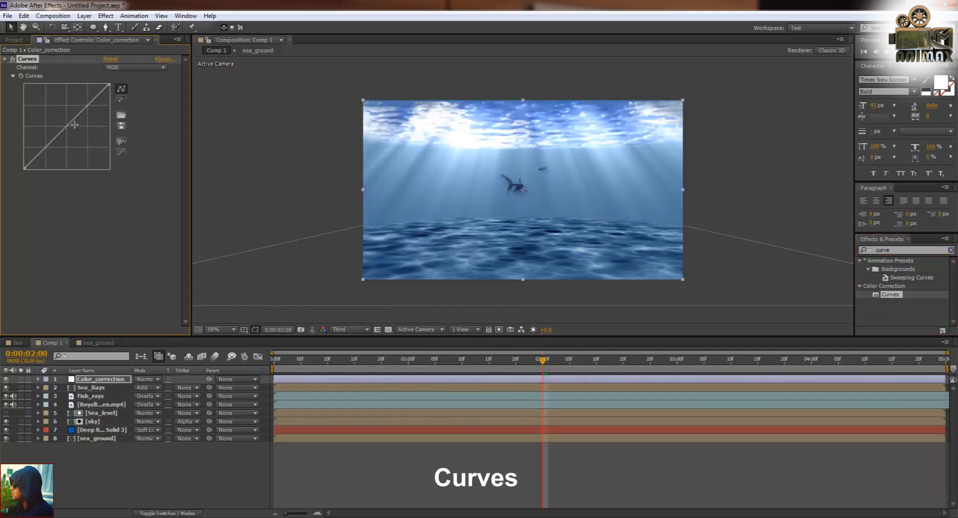
pyautogui.moveTo(74, 125); pyautogui.dragTo(50, 158)
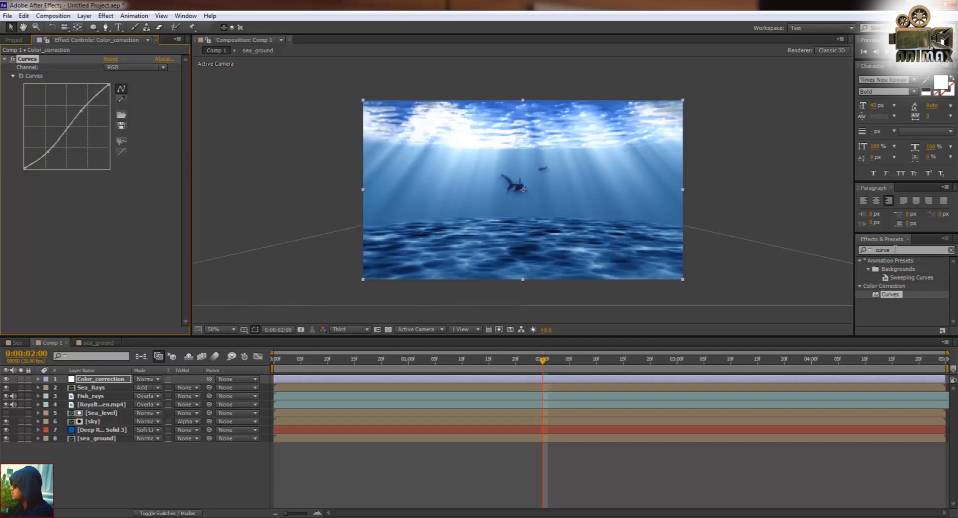
# - Add Tint to Color_correction and lower its amount to about 15%
pyautogui.write('tint')
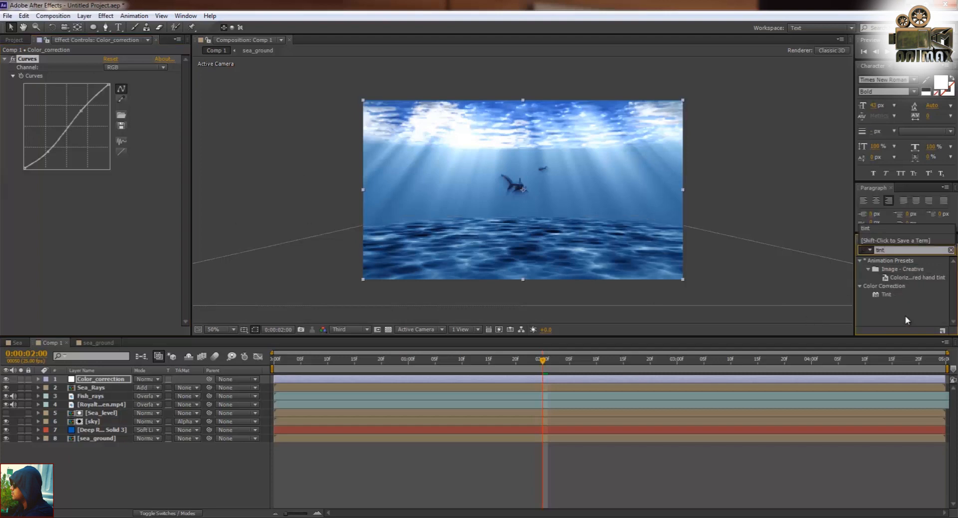
pyautogui.doubleClick(886, 294)
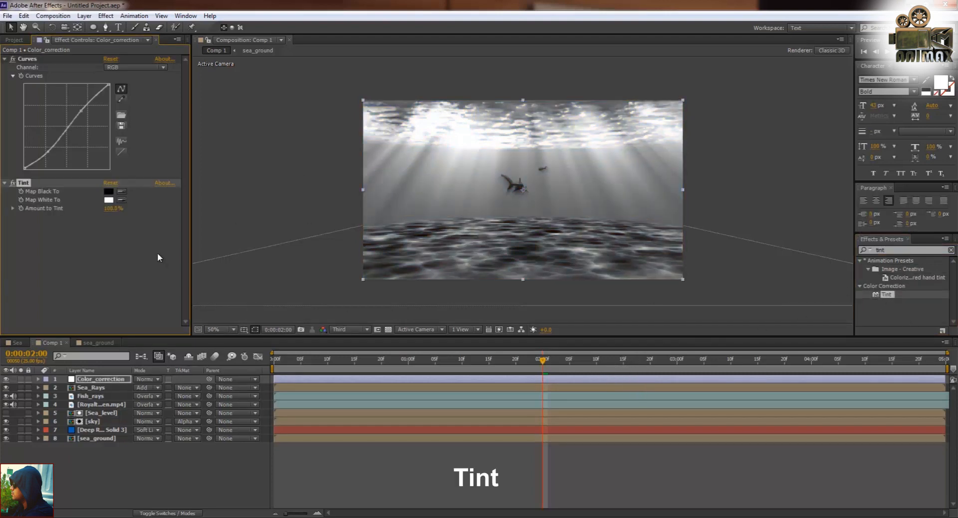
pyautogui.moveTo(113, 207); pyautogui.dragTo(104, 208)
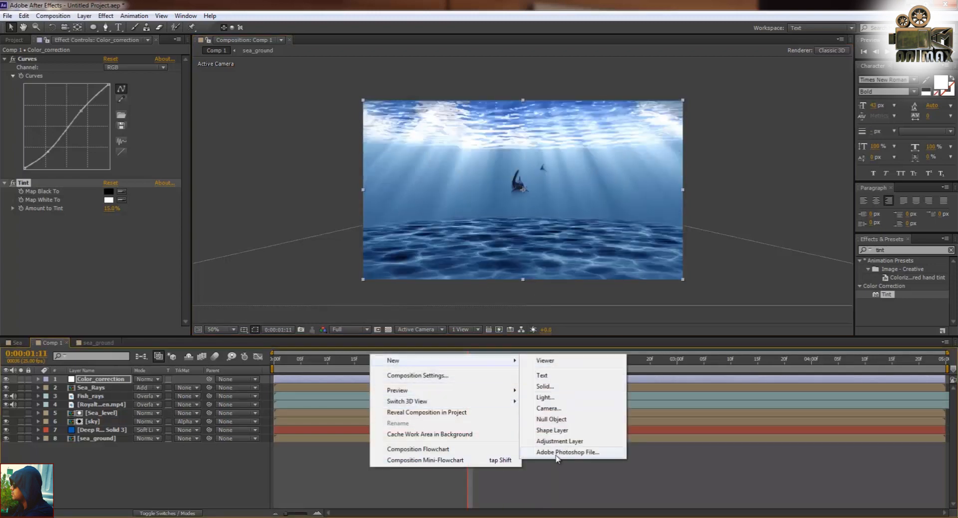
# - Create a black solid and draw an oval mask across the frame
pyautogui.click(560, 441)
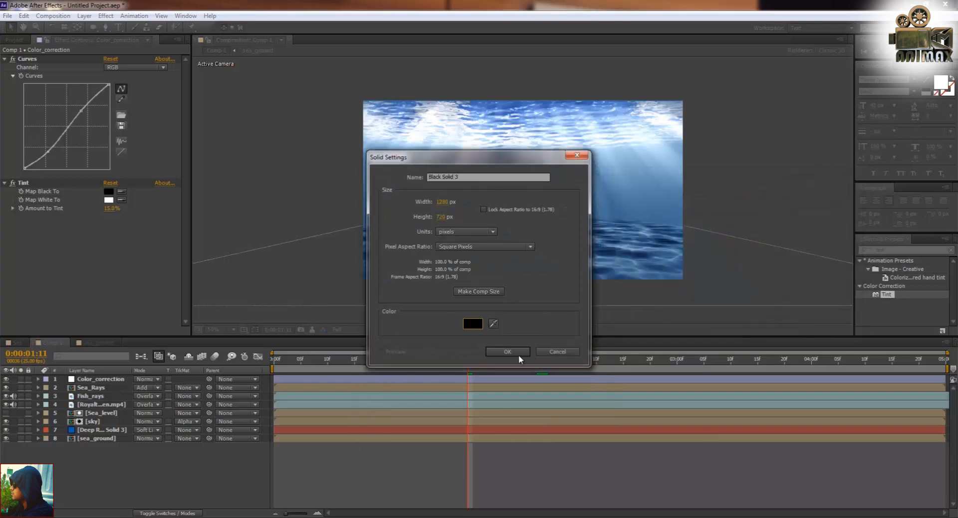
pyautogui.click(508, 351)
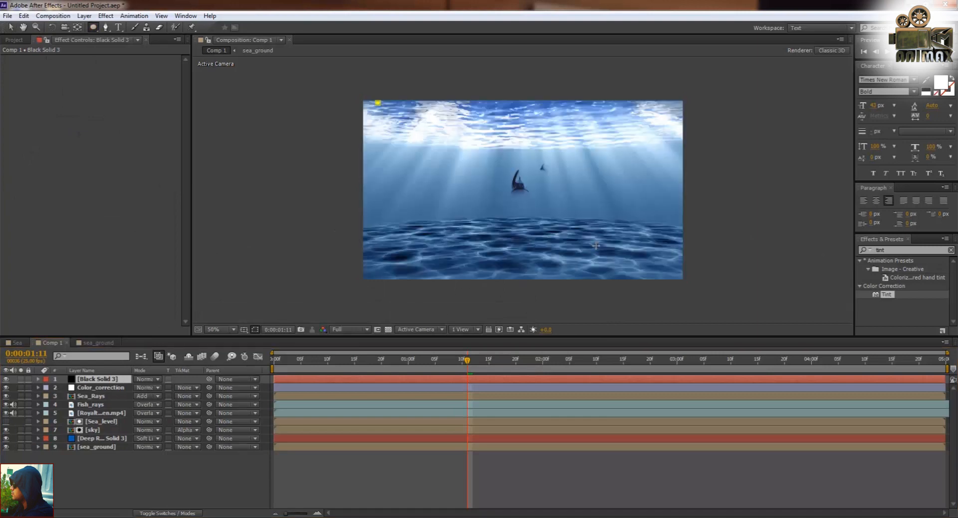
pyautogui.moveTo(403, 110); pyautogui.dragTo(623, 267)
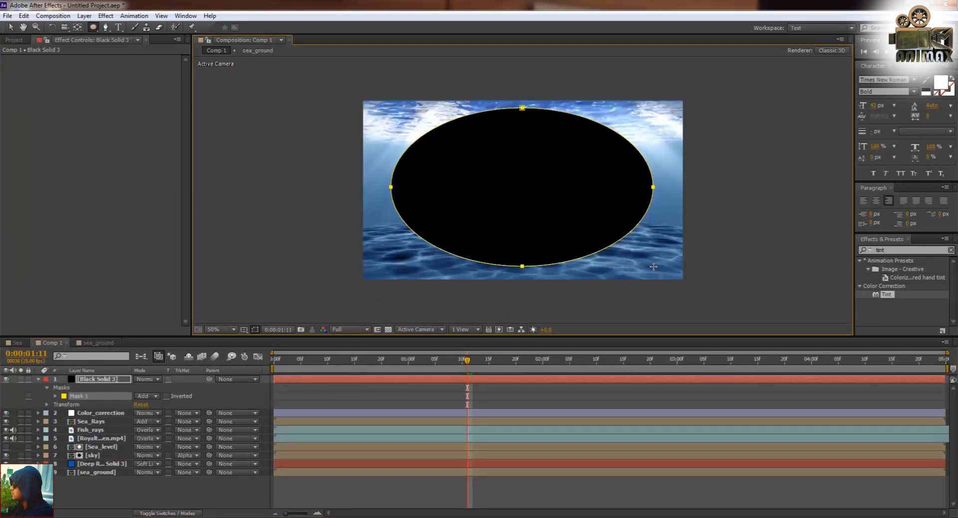
# - Set the oval mask to Subtract and blend the solid in Soft Light
pyautogui.click(147, 396)
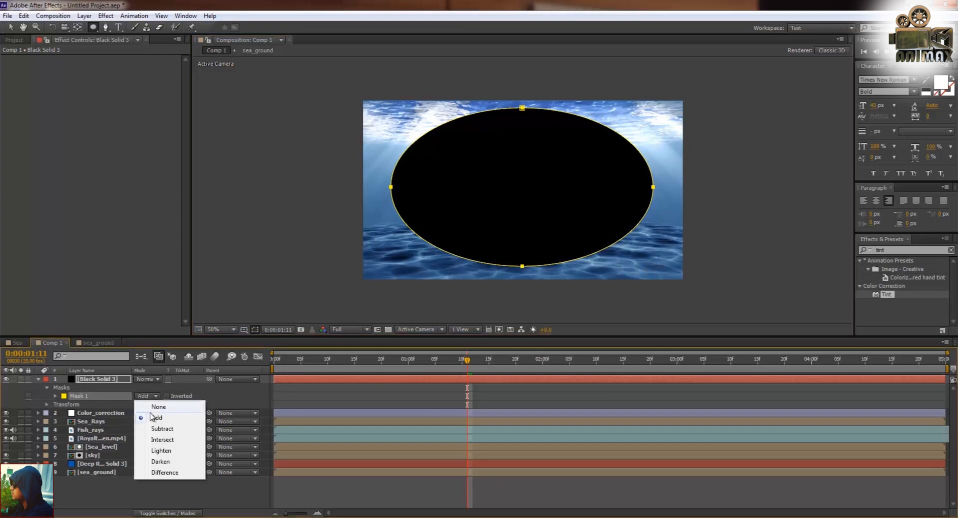
pyautogui.click(162, 428)
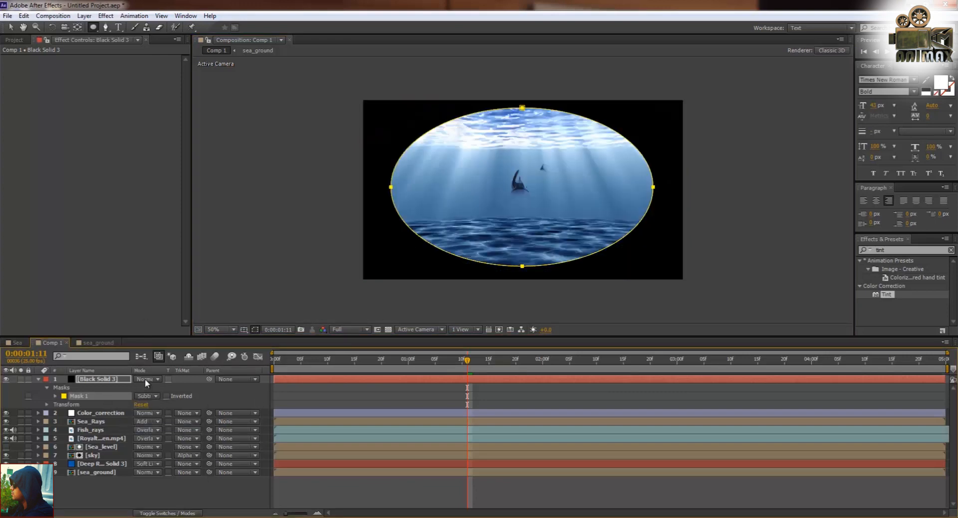
pyautogui.click(147, 379)
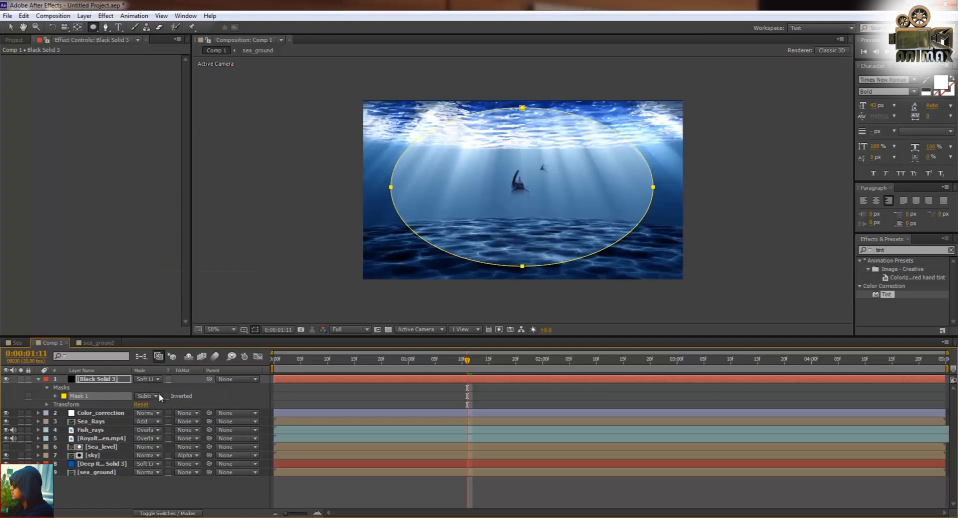
pyautogui.click(53, 395)
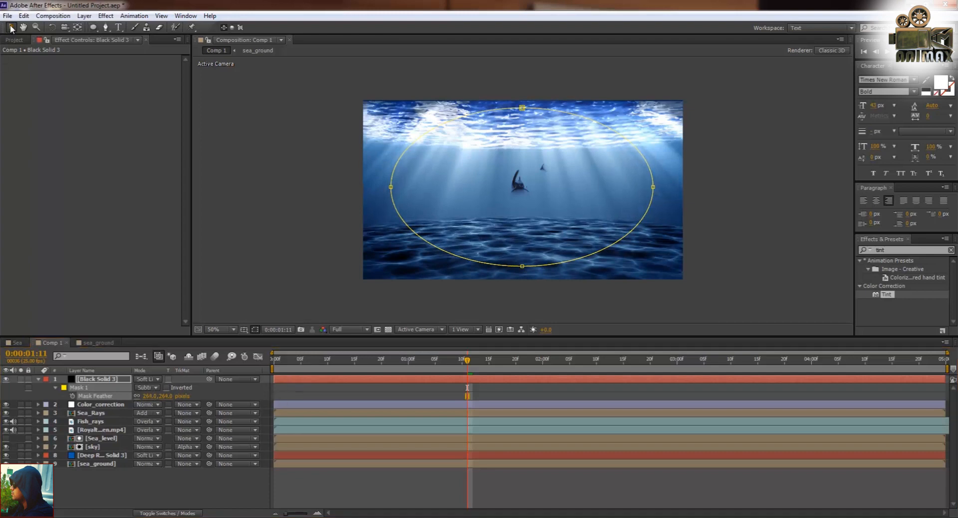
# - Return to the Selection tool and preview Comp 1 at Quarter resolution
pyautogui.click(92, 378)
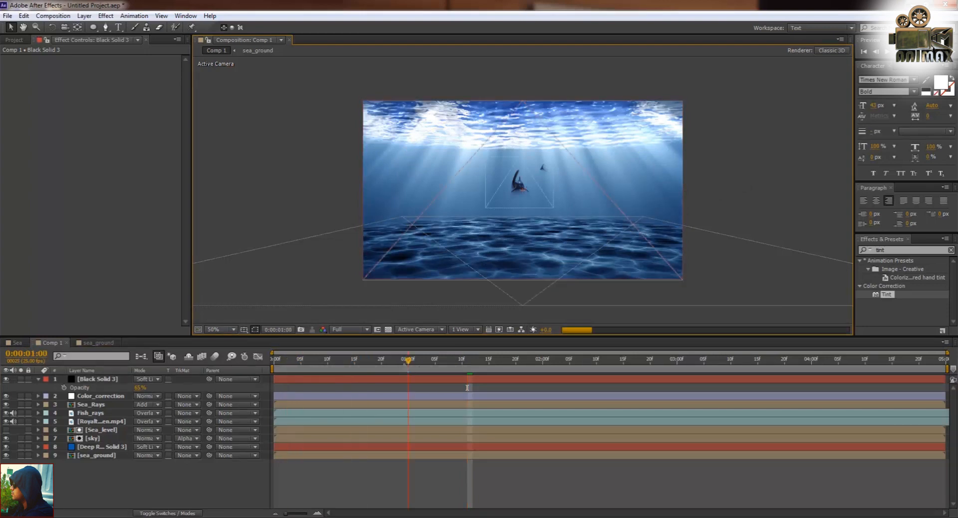
pyautogui.click(349, 330)
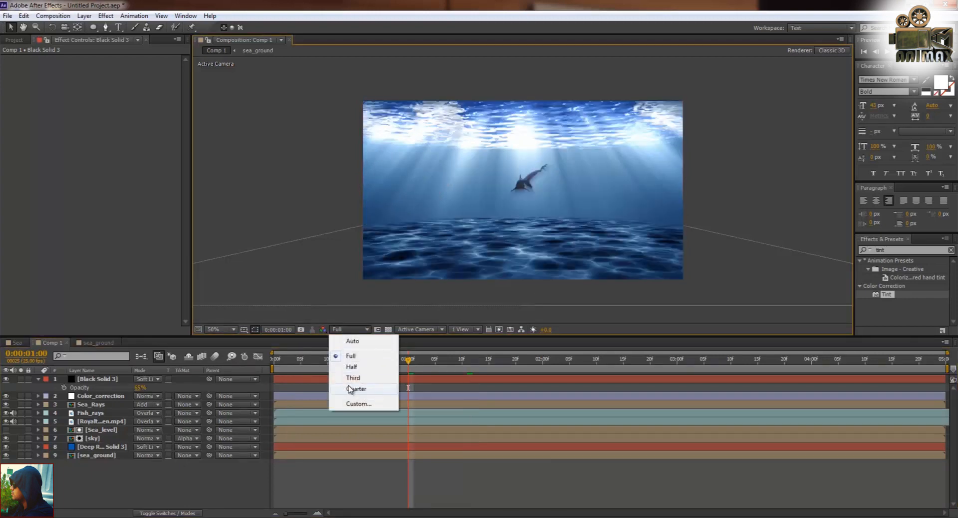
pyautogui.click(357, 389)
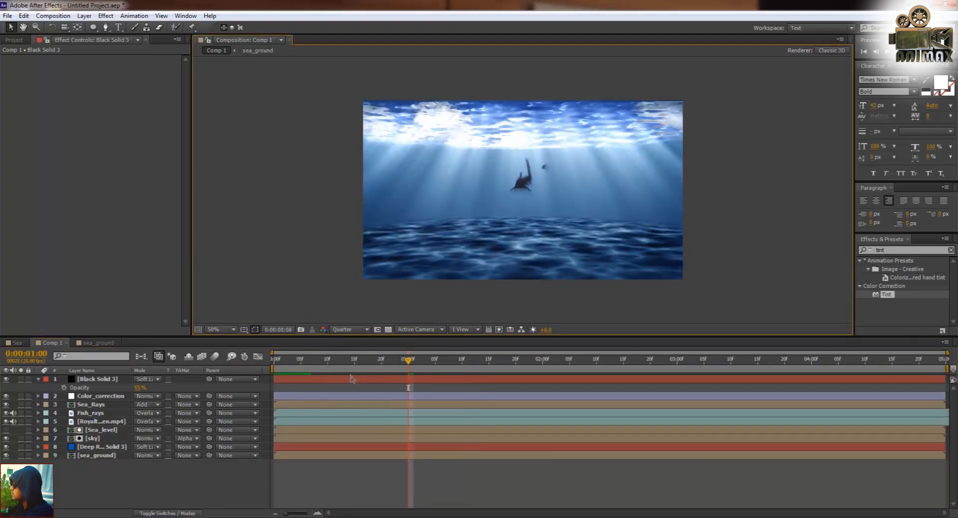